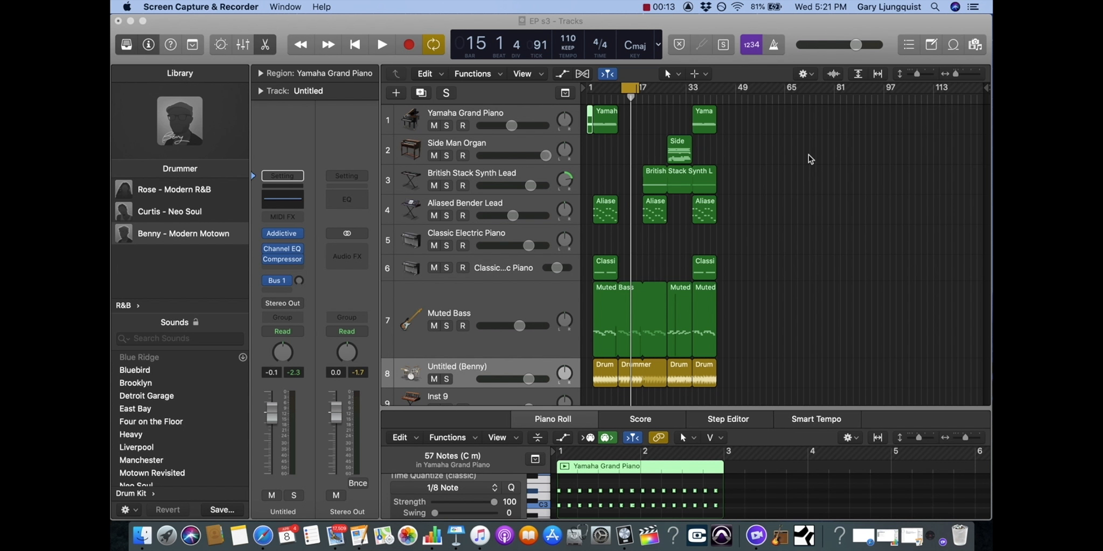
{"action": "mouse_move", "coordinate": [748, 223]}
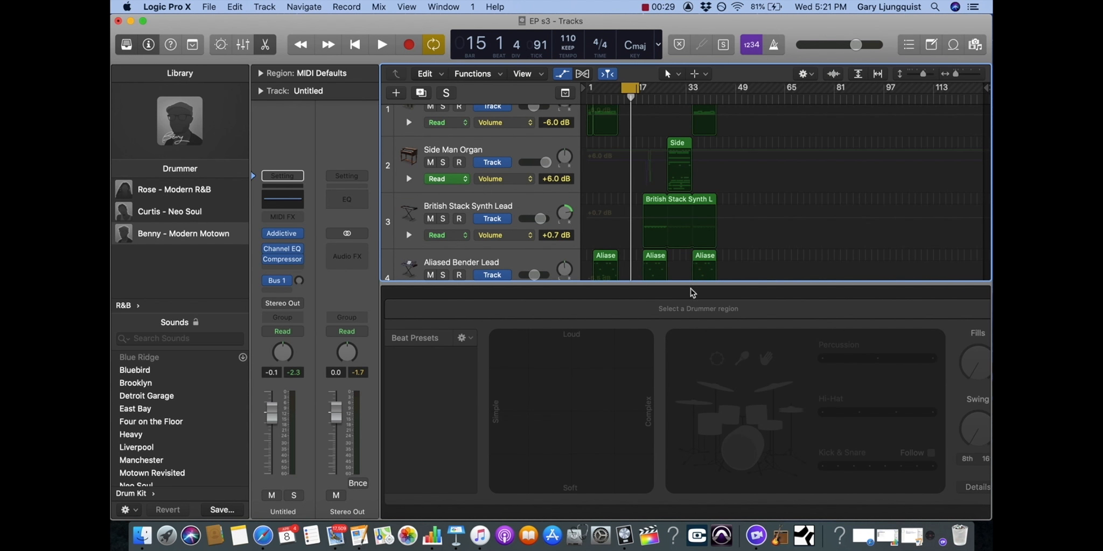
Step: Scroll down the track list to bring the Muted Bass track into view
{"action": "scroll", "scroll_direction": "down", "scroll_amount": 3}
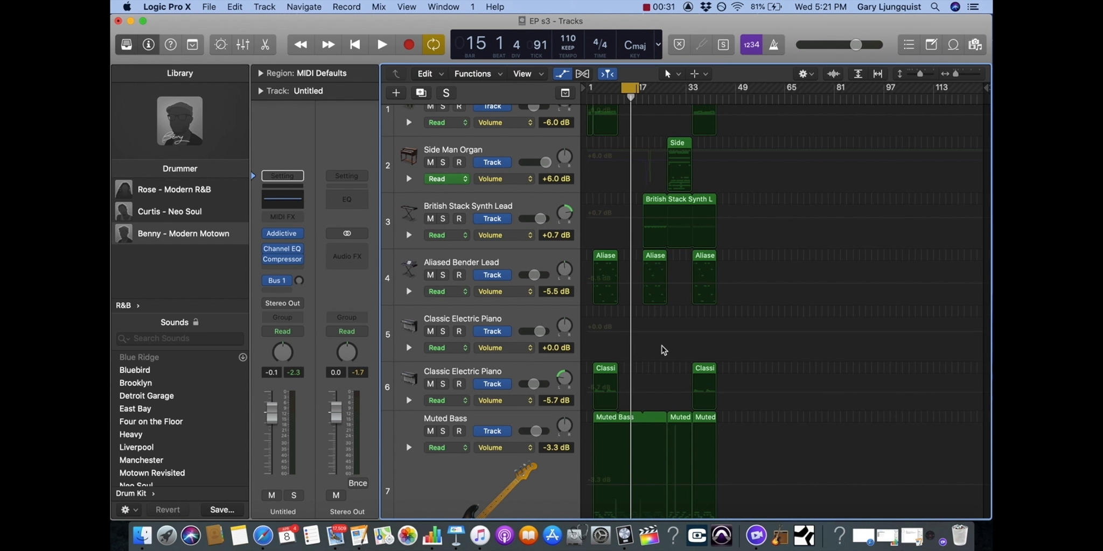
{"action": "scroll", "scroll_direction": "down", "scroll_amount": 3}
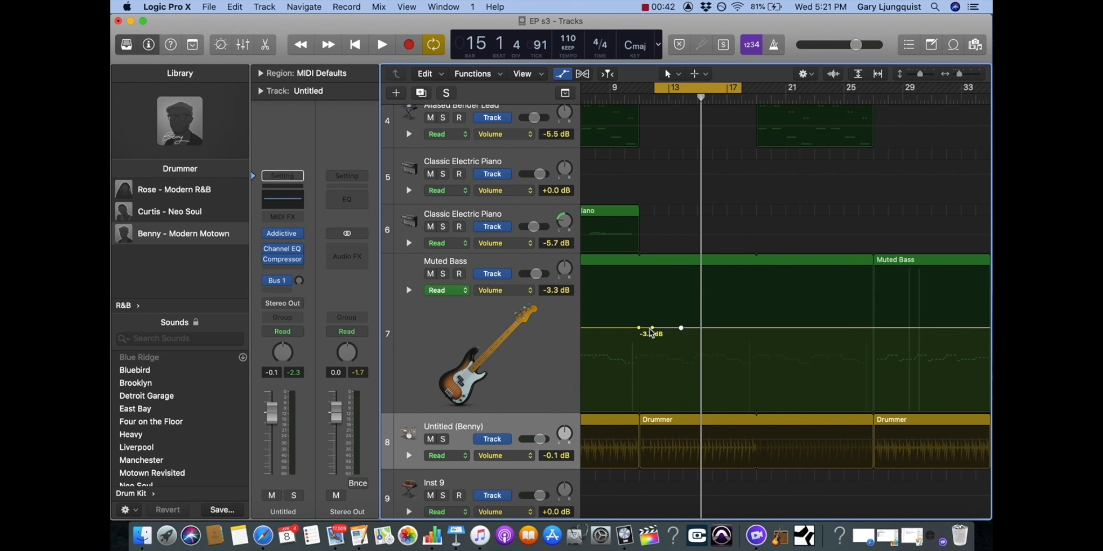
Step: Drag Muted Bass volume points: dip to -9.5 dB, a point near -8.6 dB, then -5.6 and -2.7 dB
{"action": "left_click_drag", "start_coordinate": [680, 327], "coordinate": [655, 357]}
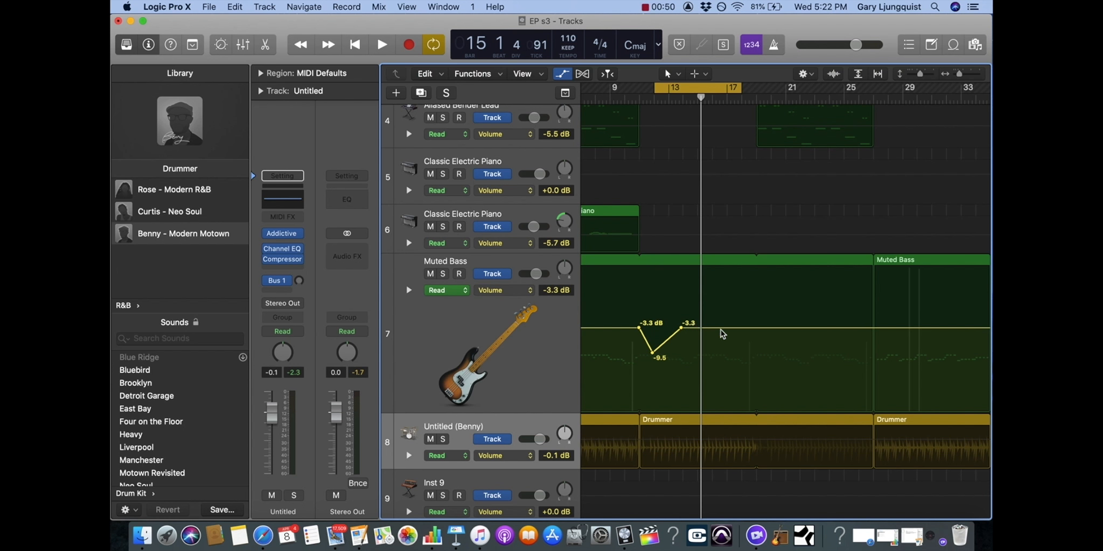
{"action": "left_click_drag", "start_coordinate": [690, 333], "coordinate": [721, 366]}
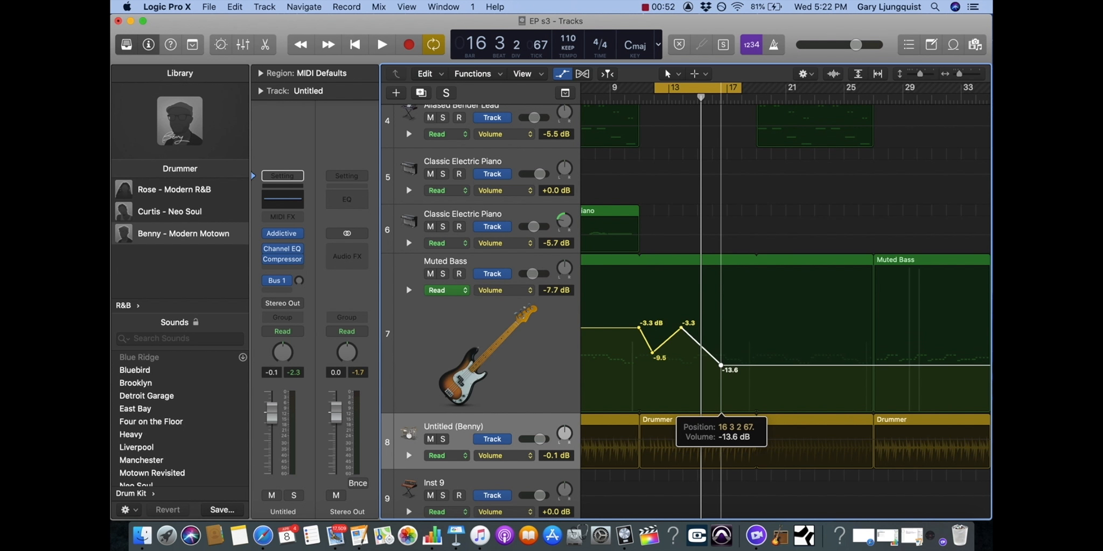
{"action": "left_click_drag", "start_coordinate": [721, 368], "coordinate": [721, 349]}
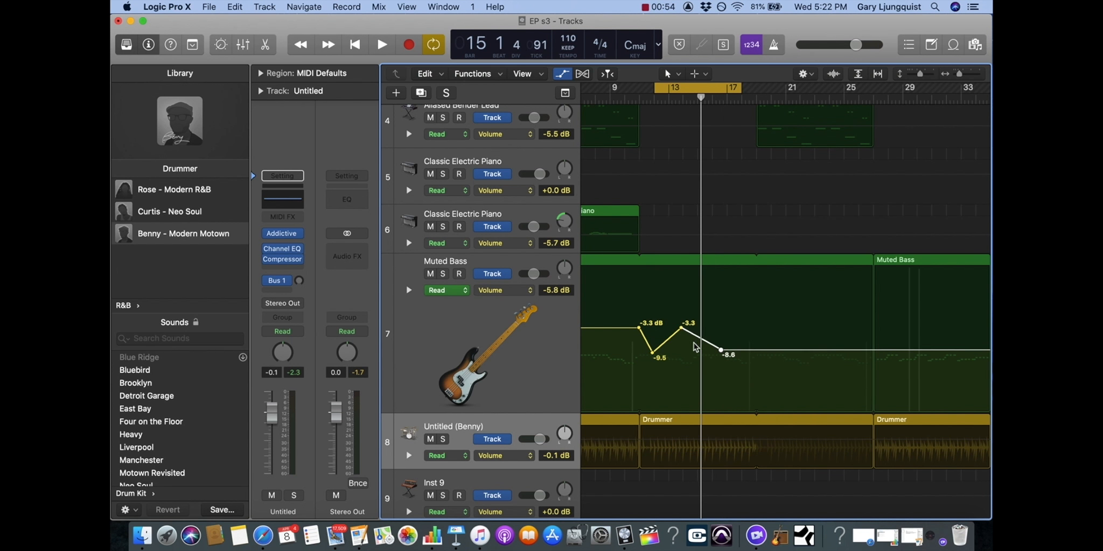
{"action": "left_click_drag", "start_coordinate": [720, 350], "coordinate": [720, 323]}
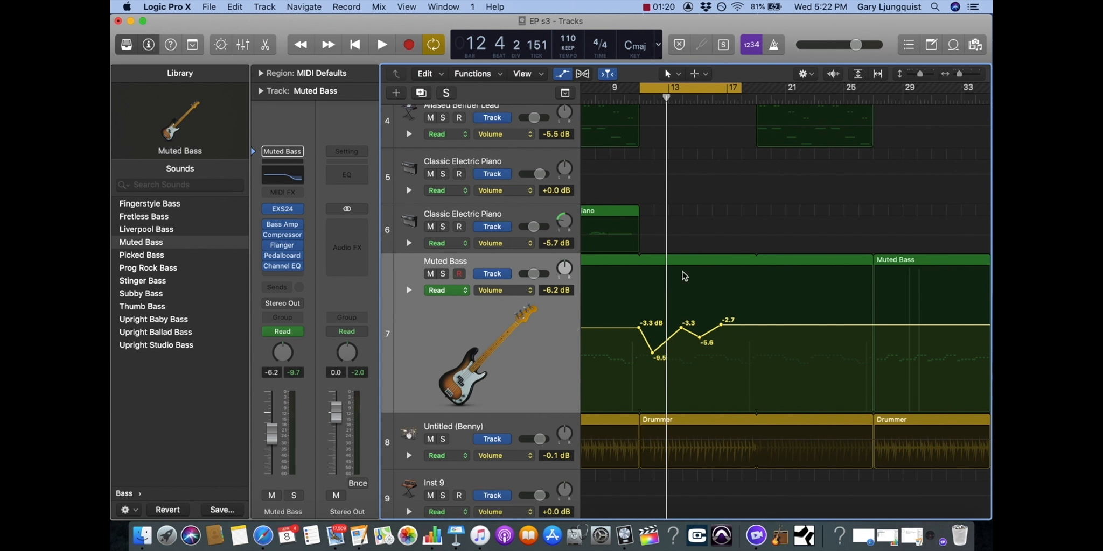
{"action": "left_click", "coordinate": [382, 45]}
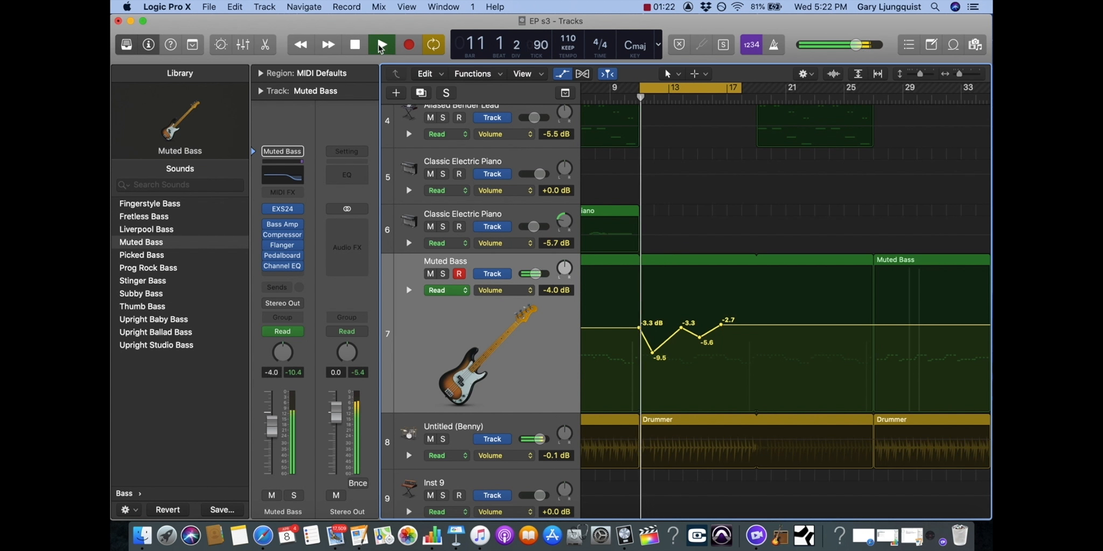
{"action": "left_click_drag", "start_coordinate": [273, 415], "coordinate": [273, 457]}
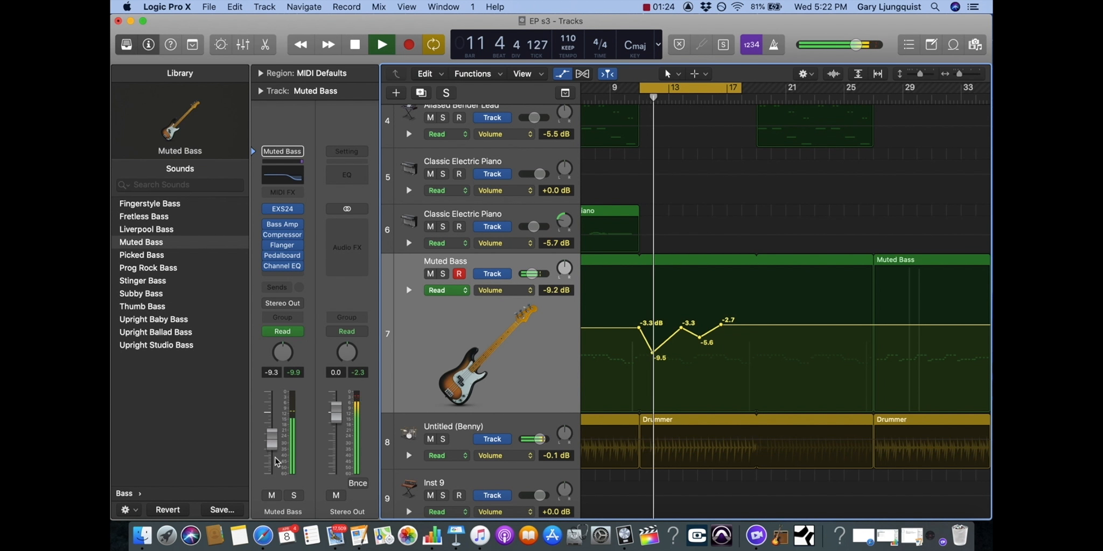
{"action": "left_click_drag", "start_coordinate": [273, 457], "coordinate": [281, 422]}
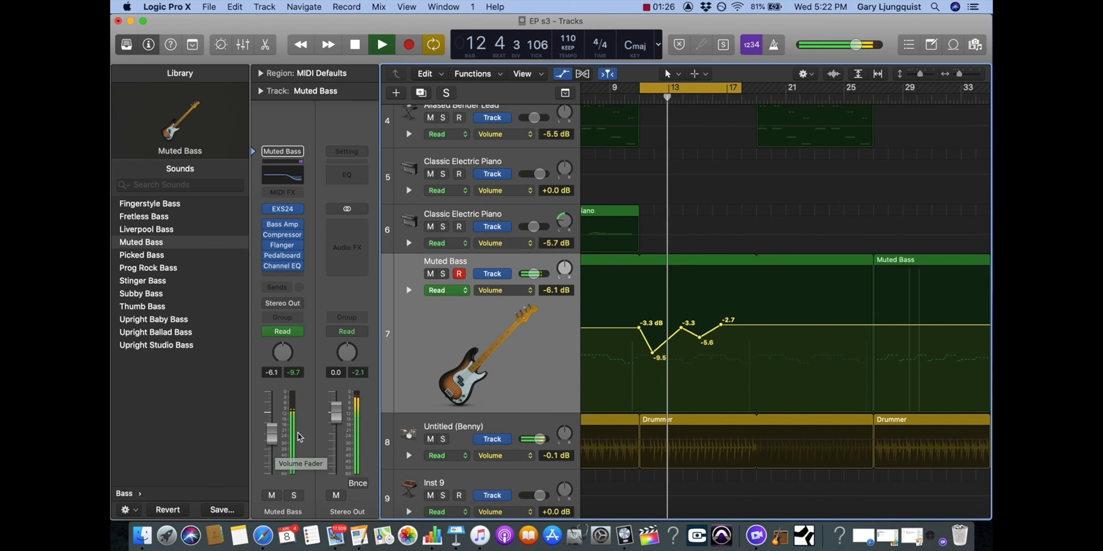
{"action": "left_click_drag", "start_coordinate": [287, 436], "coordinate": [287, 422]}
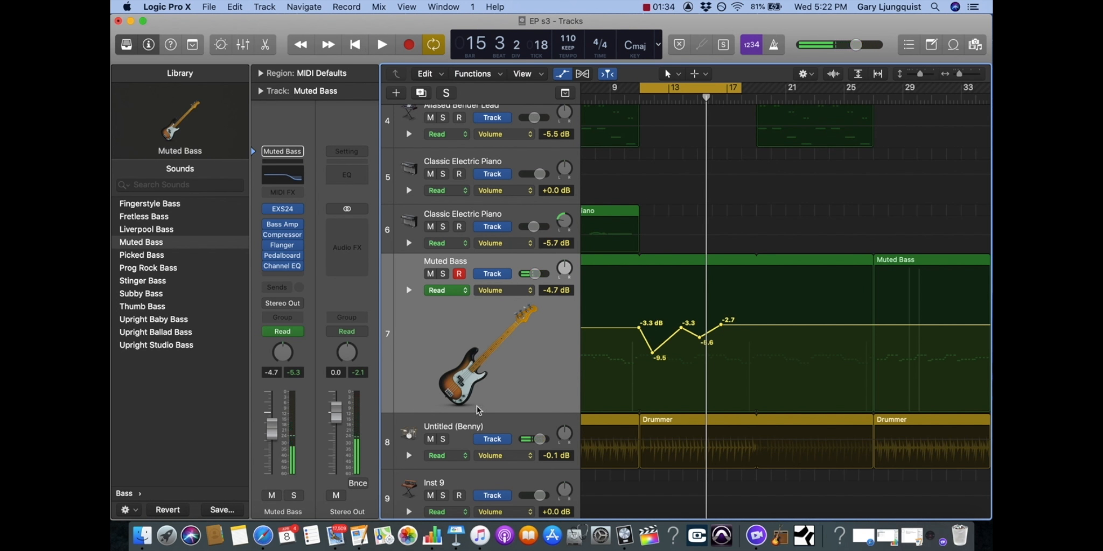
{"action": "mouse_move", "coordinate": [478, 410]}
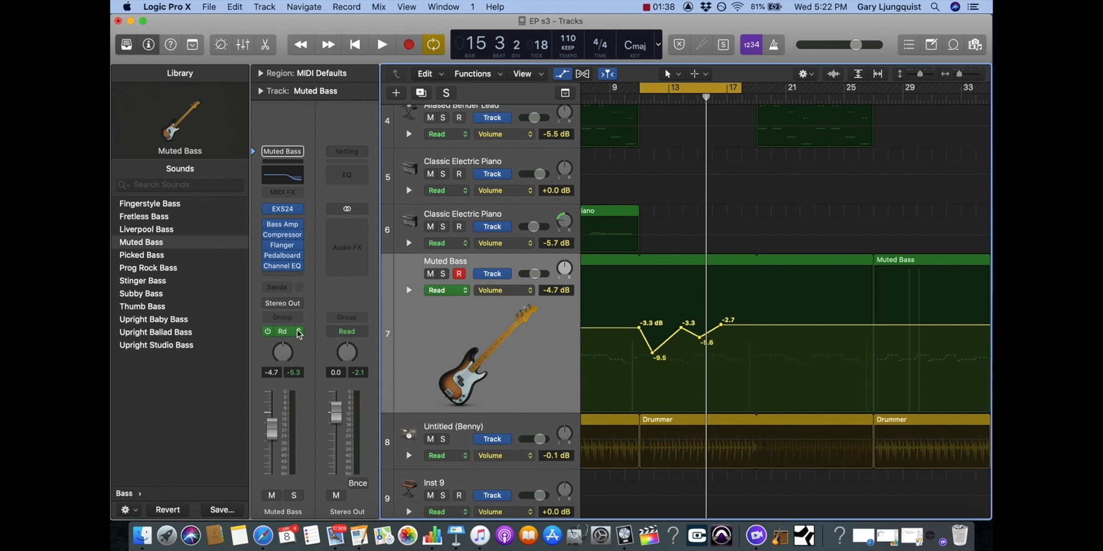
Step: Turn off Muted Bass automation from the channel strip mode menu and play the song
{"action": "left_click", "coordinate": [296, 331]}
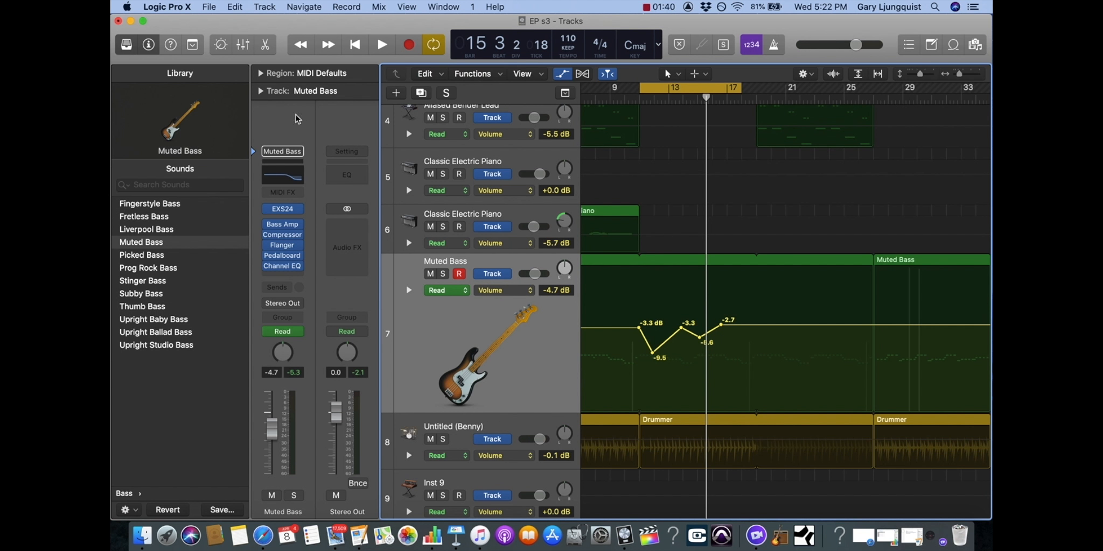
{"action": "mouse_move", "coordinate": [259, 103]}
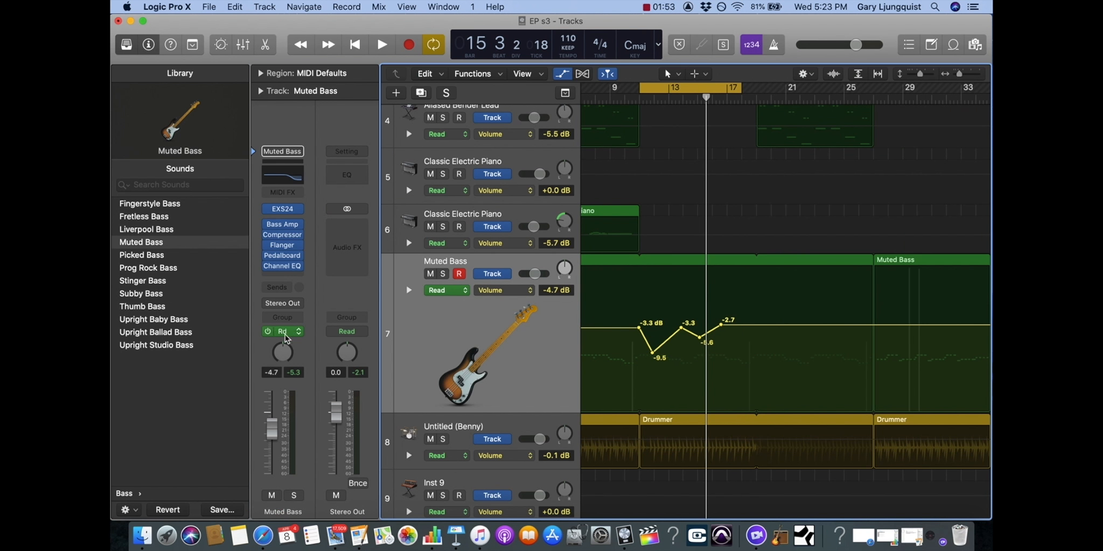
{"action": "mouse_move", "coordinate": [298, 334]}
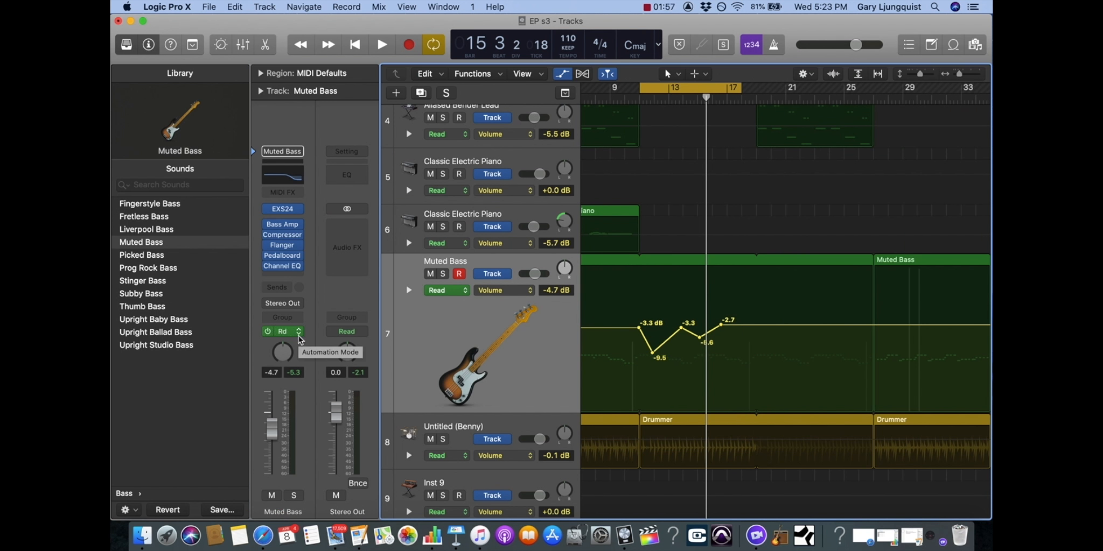
{"action": "left_click", "coordinate": [282, 331]}
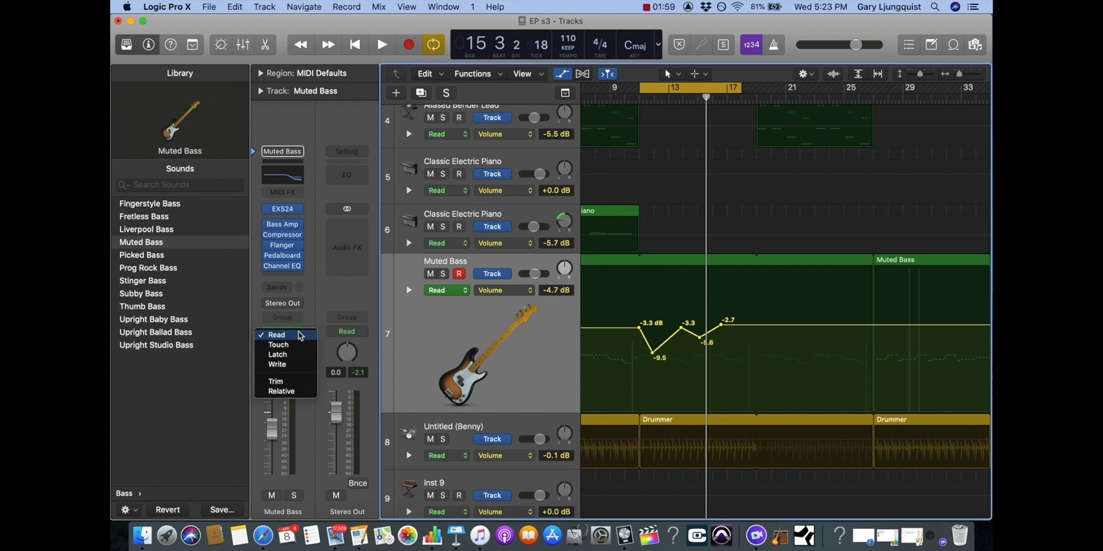
{"action": "left_click", "coordinate": [275, 335]}
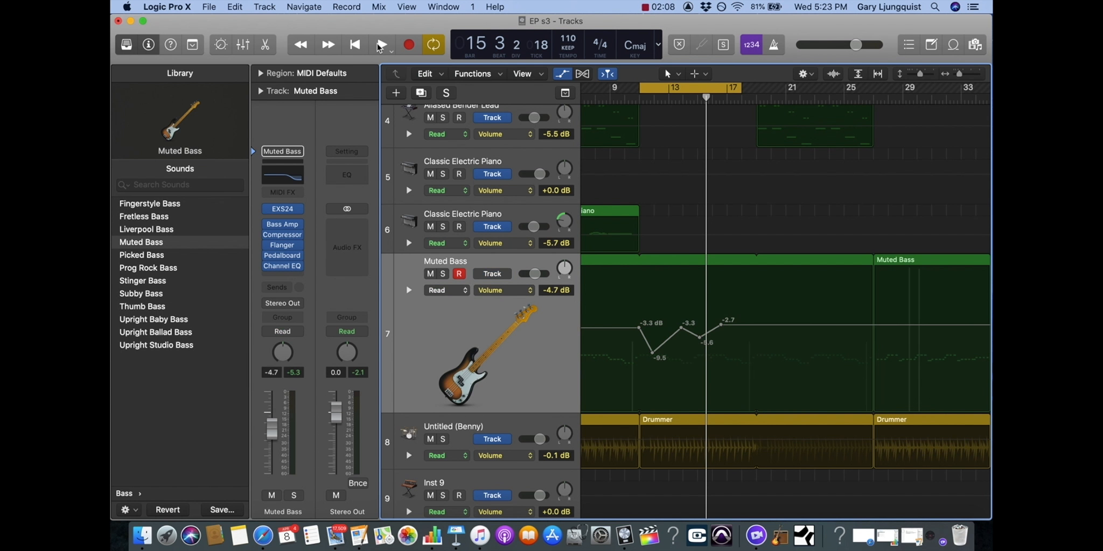
{"action": "left_click", "coordinate": [381, 45]}
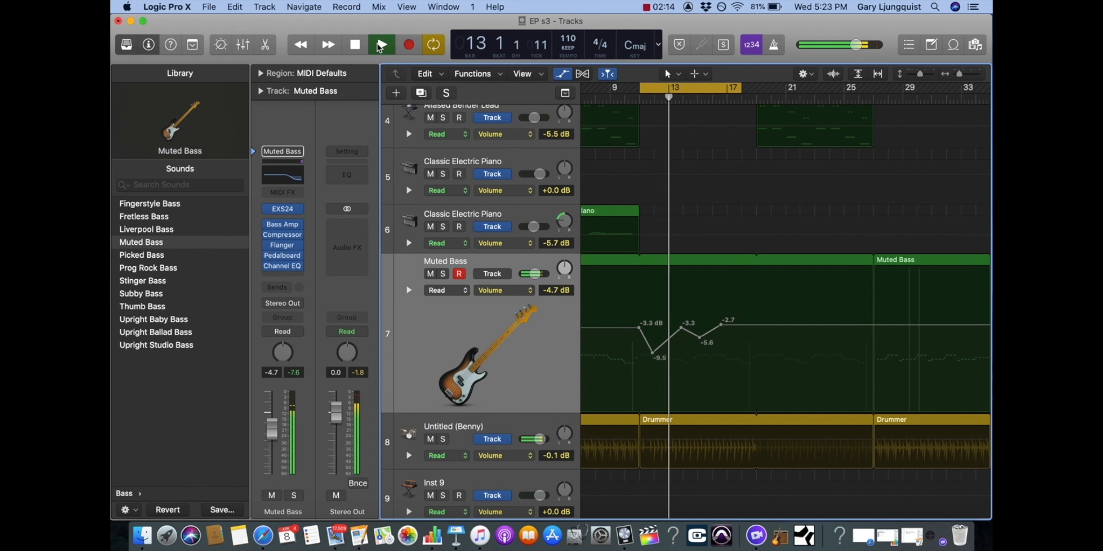
Step: Re-enable Read in the Muted Bass channel strip's automation mode menu
{"action": "left_click", "coordinate": [282, 331]}
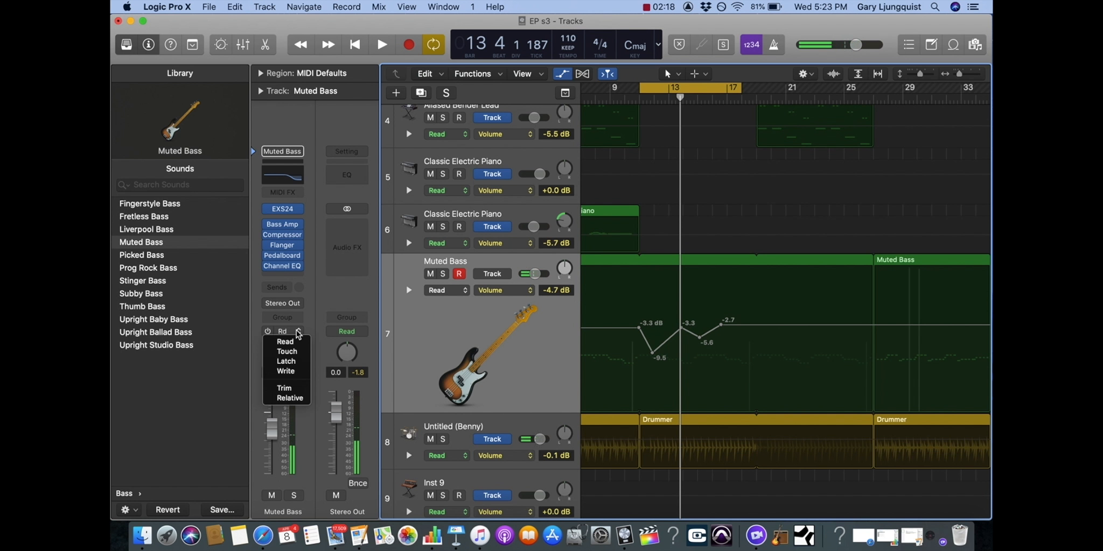
{"action": "left_click", "coordinate": [285, 341]}
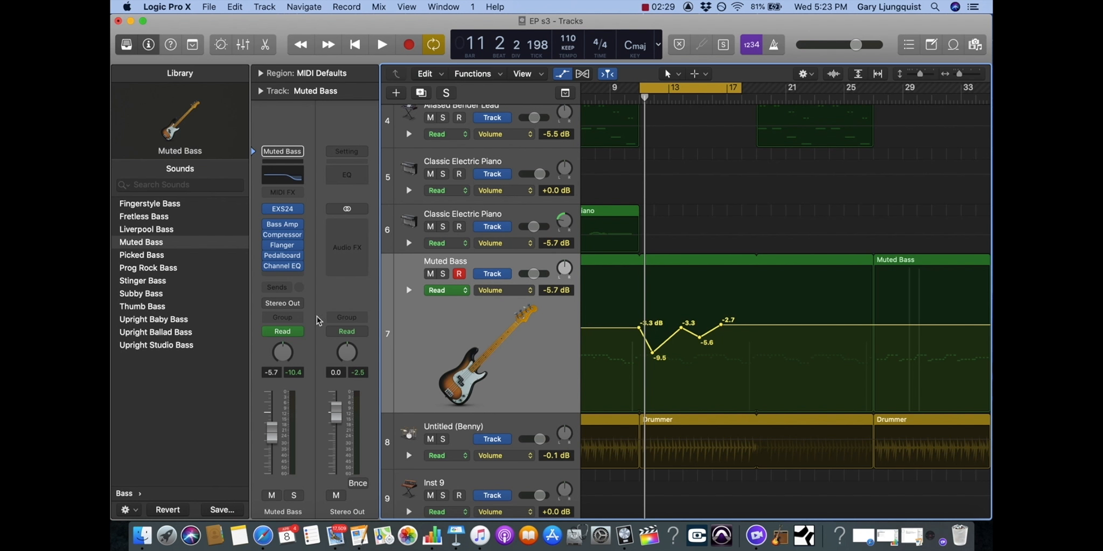
Step: Choose Touch from the Muted Bass channel strip's automation mode menu
{"action": "left_click", "coordinate": [282, 331]}
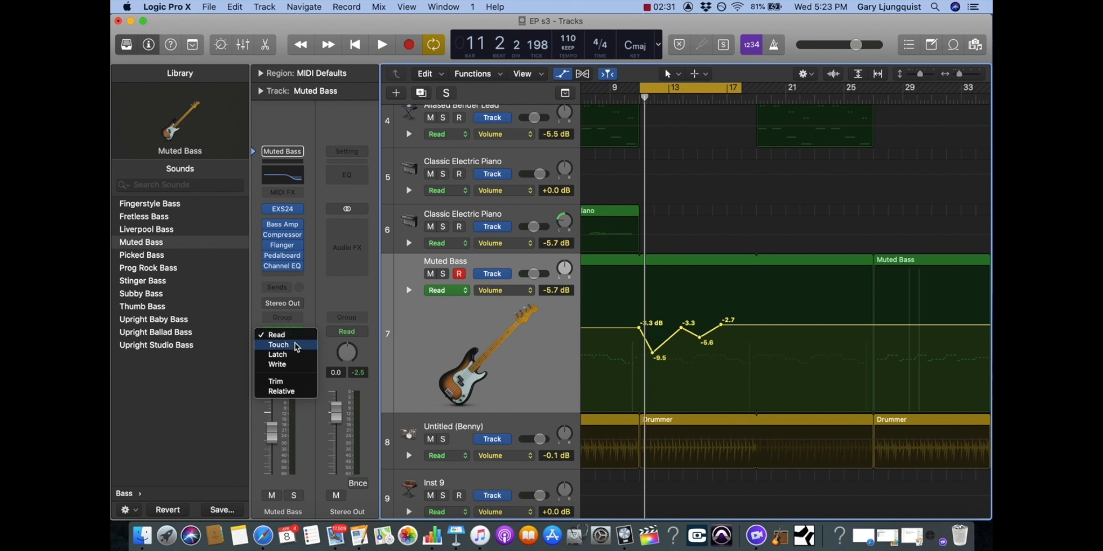
{"action": "left_click", "coordinate": [278, 345]}
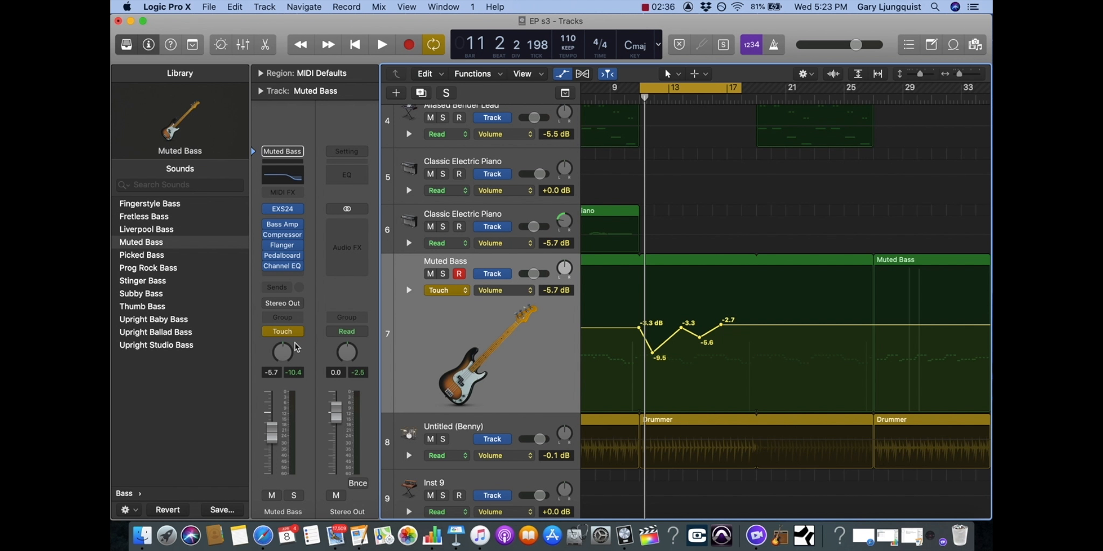
{"action": "mouse_move", "coordinate": [305, 411]}
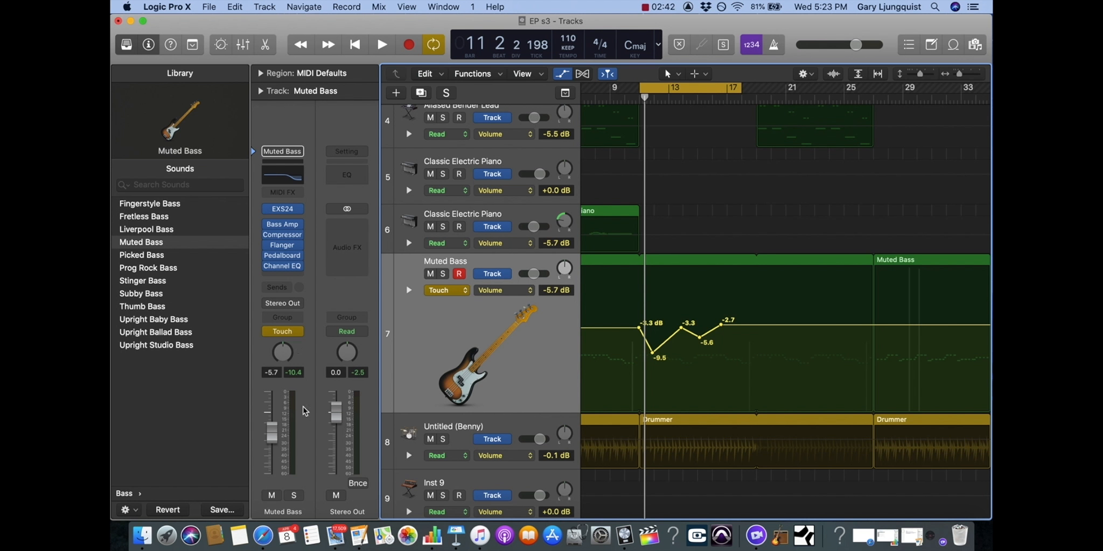
{"action": "mouse_move", "coordinate": [688, 335]}
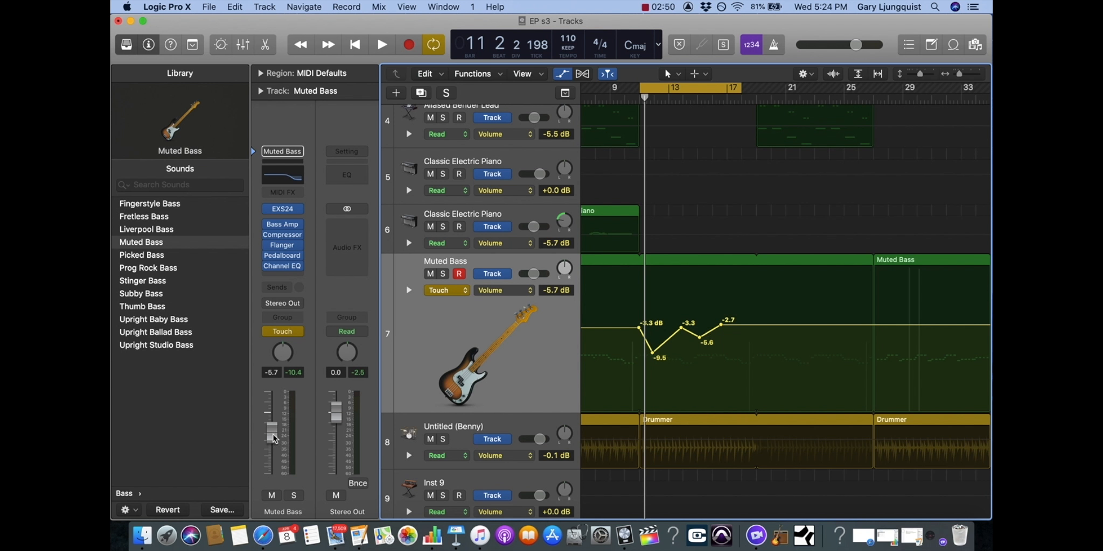
{"action": "mouse_move", "coordinate": [273, 438]}
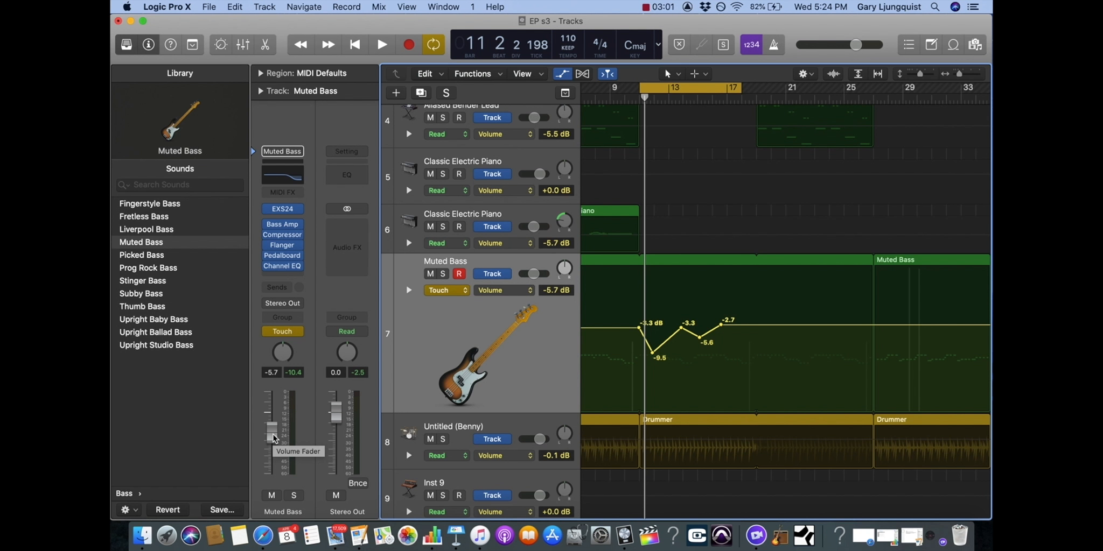
{"action": "mouse_move", "coordinate": [274, 402]}
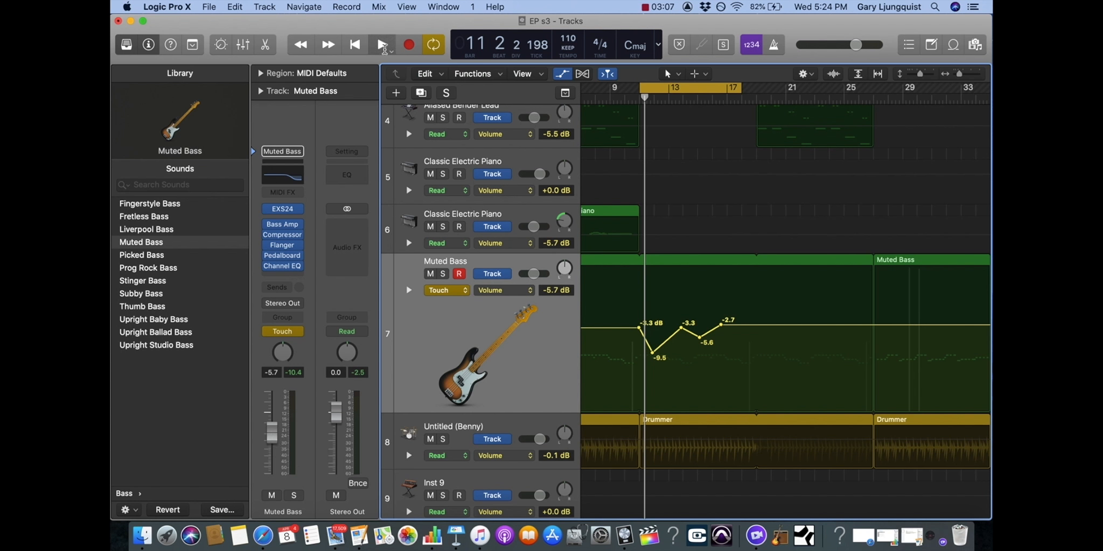
Step: Play the project and pull the Muted Bass fader down to record Touch volume moves
{"action": "left_click", "coordinate": [382, 45]}
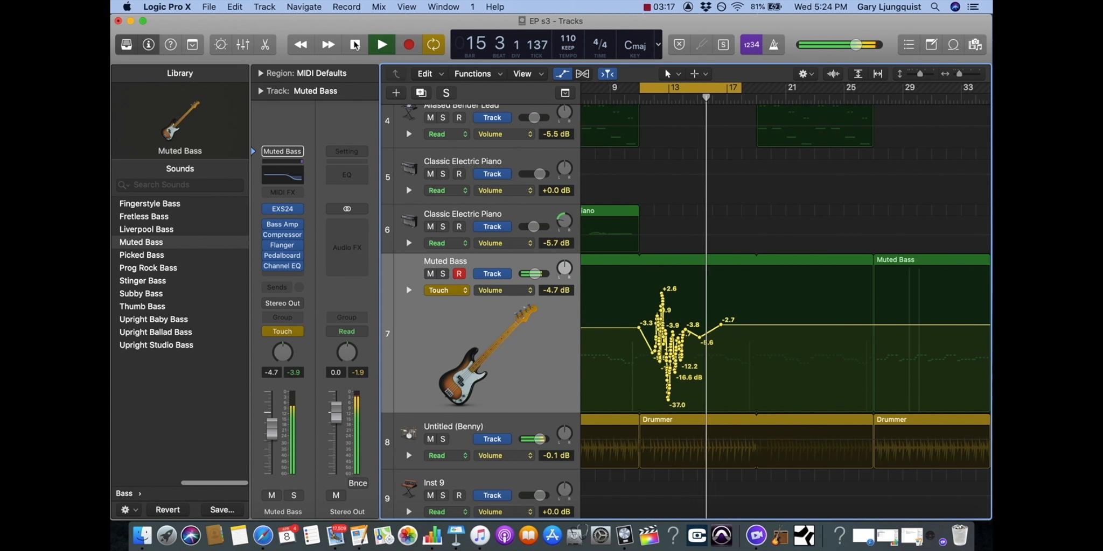
{"action": "left_click", "coordinate": [381, 45]}
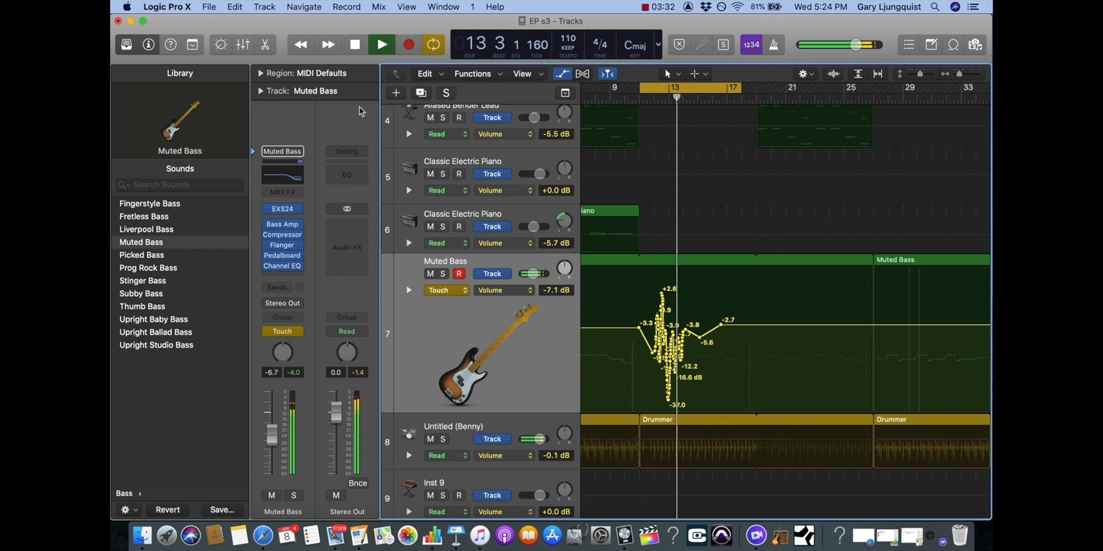
{"action": "left_click", "coordinate": [353, 44]}
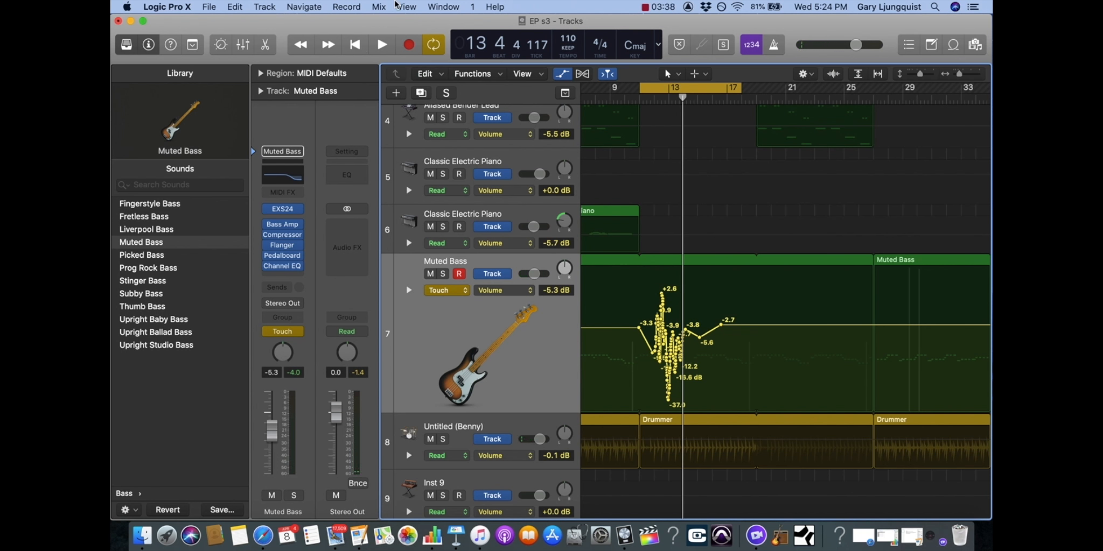
{"action": "left_click", "coordinate": [381, 44]}
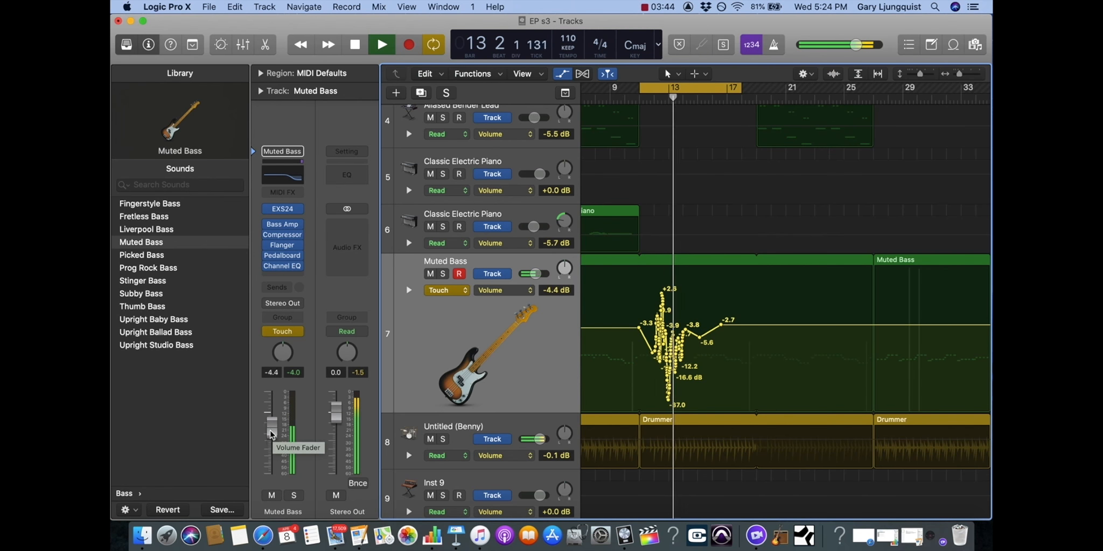
{"action": "left_click_drag", "start_coordinate": [271, 415], "coordinate": [272, 464]}
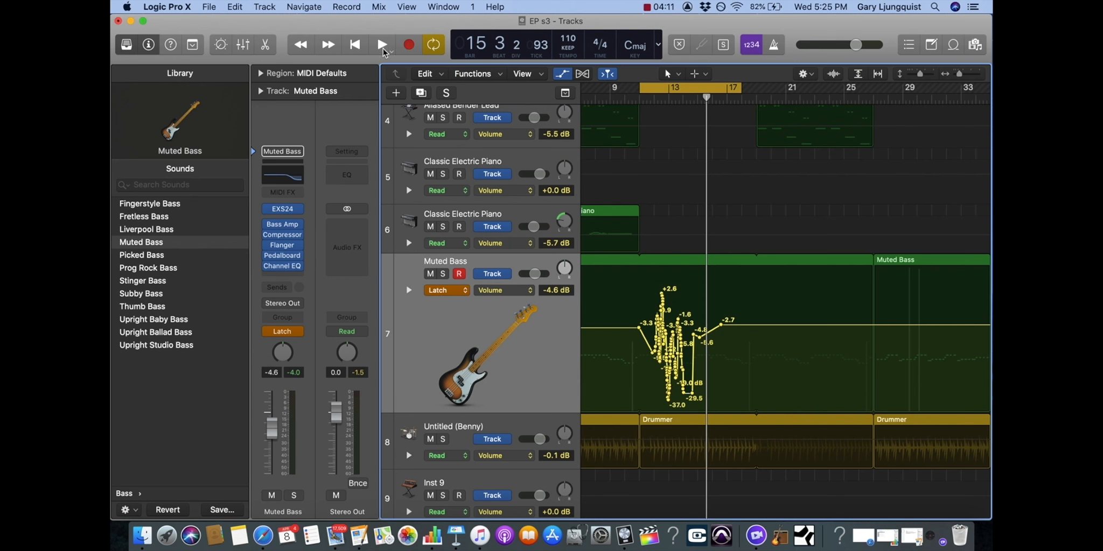
Step: Start playback for the Latch-mode volume pass
{"action": "left_click", "coordinate": [381, 45]}
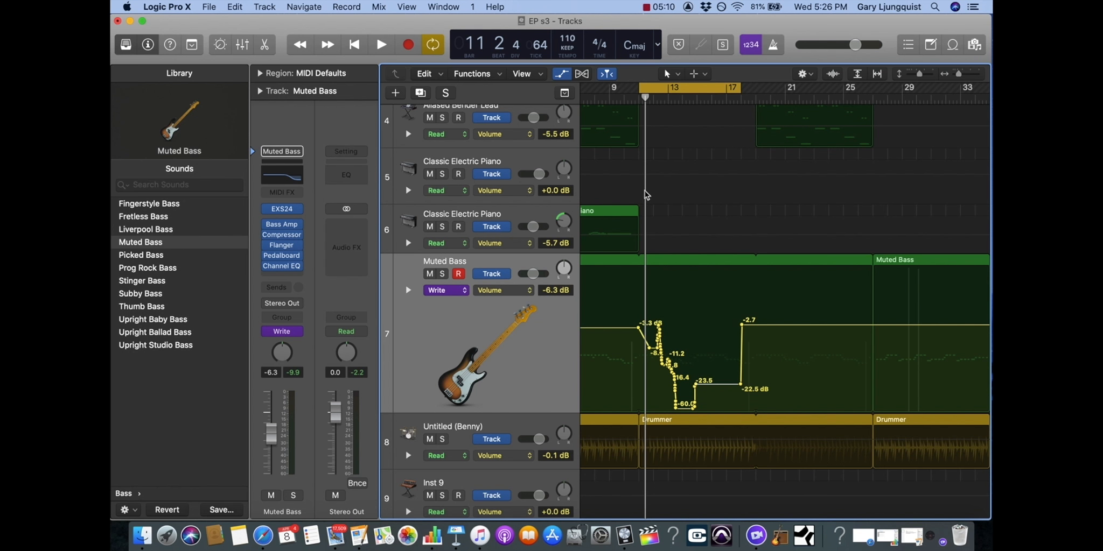
Step: Start, stop and restart playback for the Write-mode pass on Muted Bass
{"action": "left_click", "coordinate": [381, 45]}
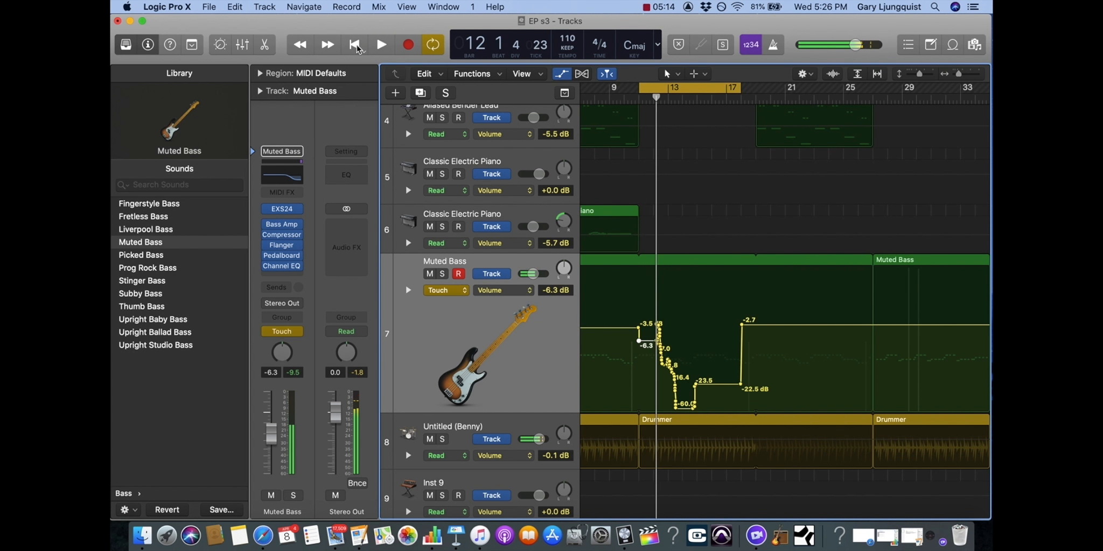
{"action": "left_click", "coordinate": [381, 44]}
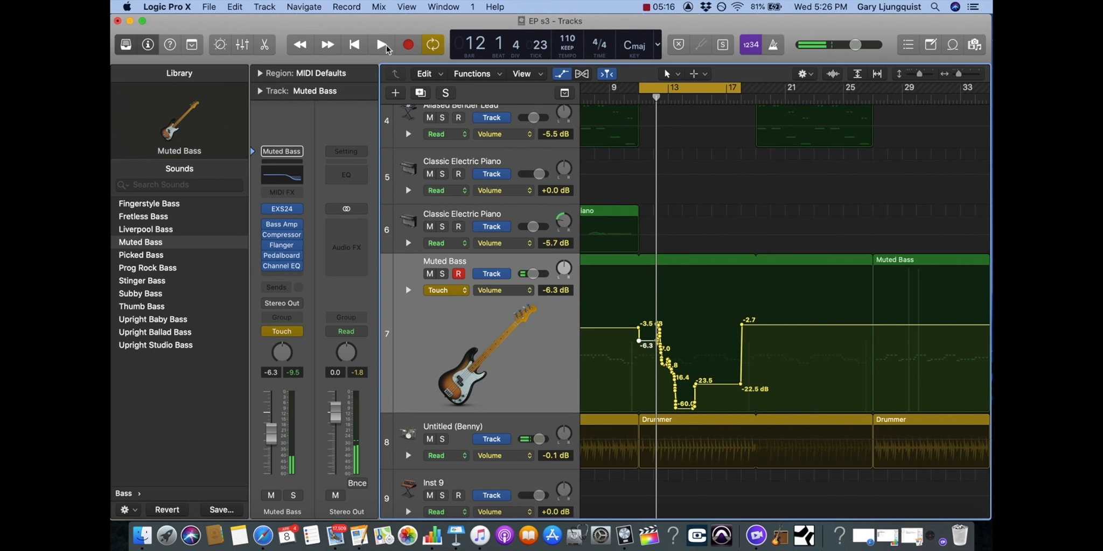
{"action": "left_click", "coordinate": [381, 45]}
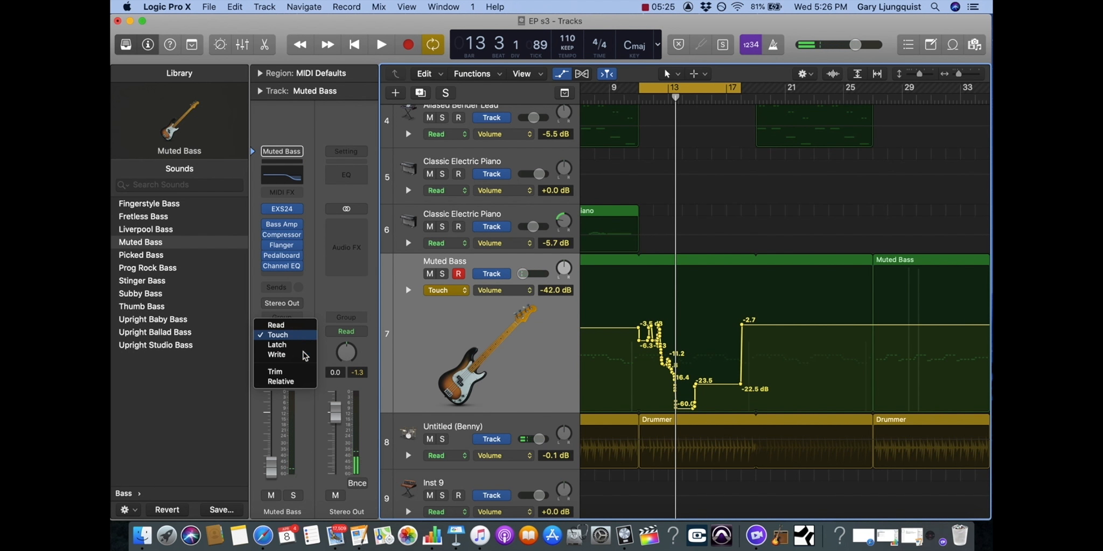
Step: Switch Muted Bass automation to Write mode and start playback
{"action": "left_click", "coordinate": [276, 355]}
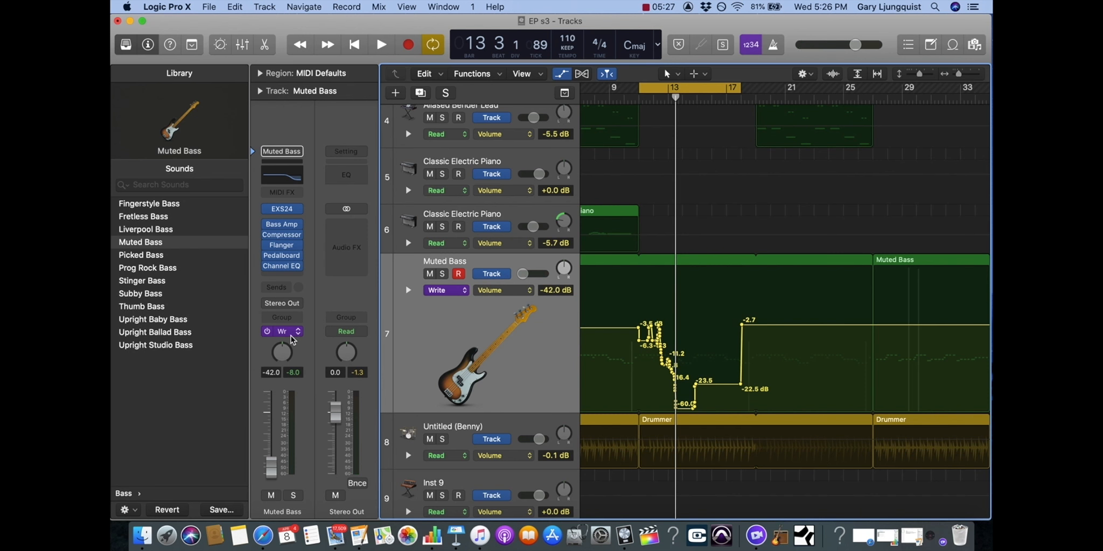
{"action": "left_click", "coordinate": [379, 45]}
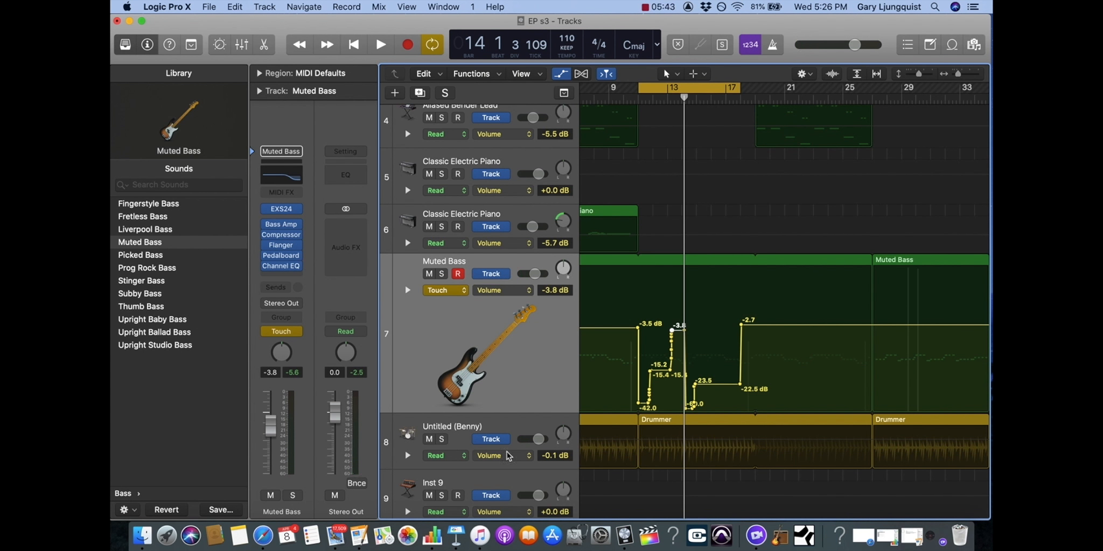
{"action": "mouse_move", "coordinate": [515, 287]}
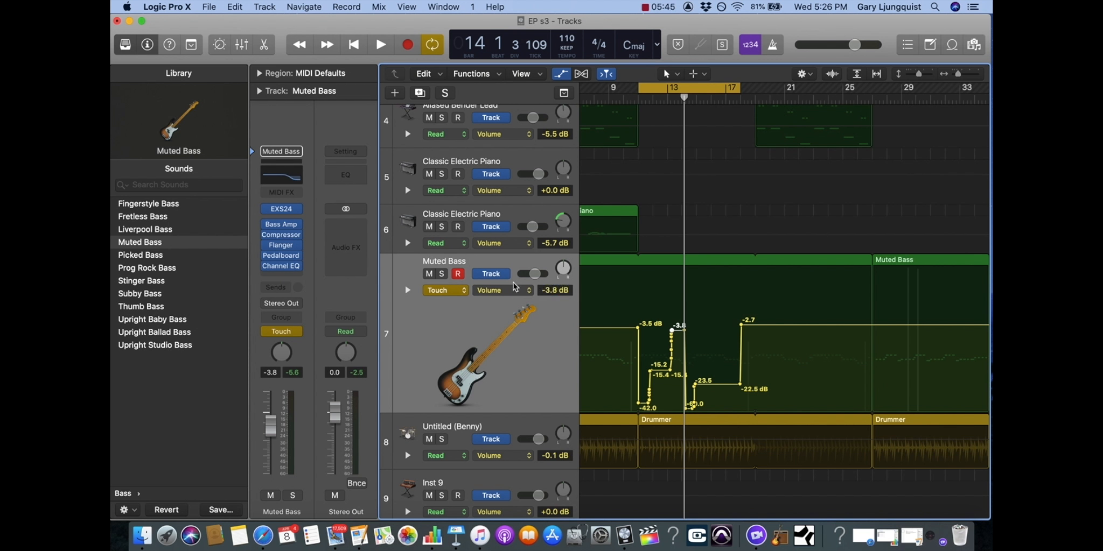
{"action": "mouse_move", "coordinate": [515, 310]}
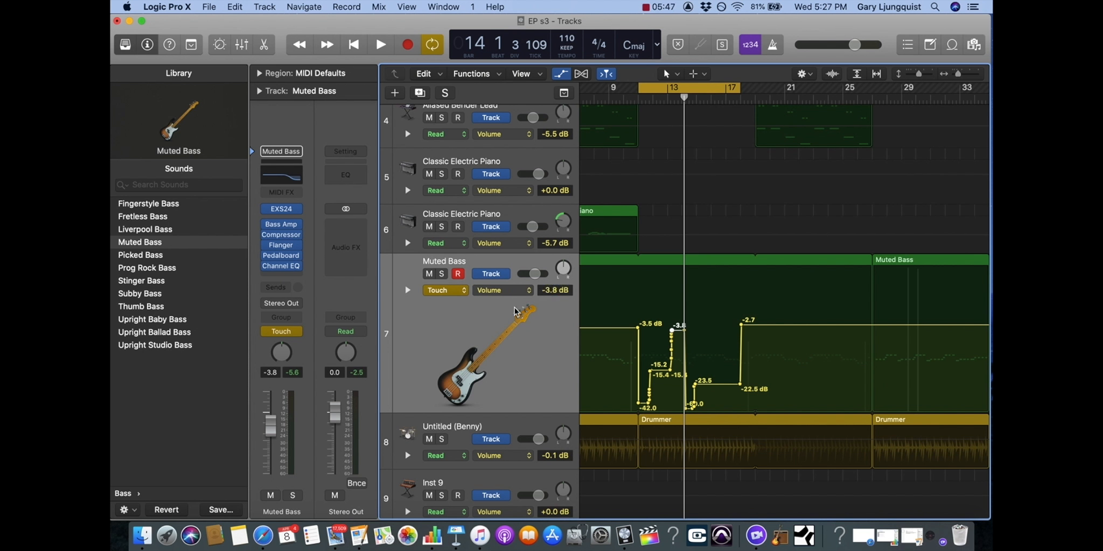
{"action": "mouse_move", "coordinate": [493, 302]}
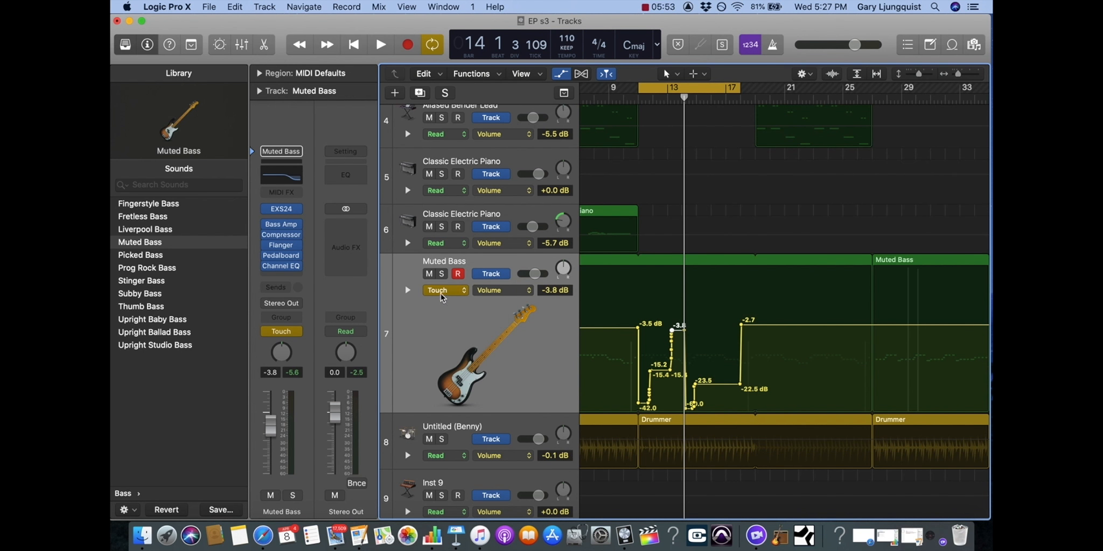
Step: Open the Muted Bass track's list of automatable parameters
{"action": "left_click", "coordinate": [442, 290]}
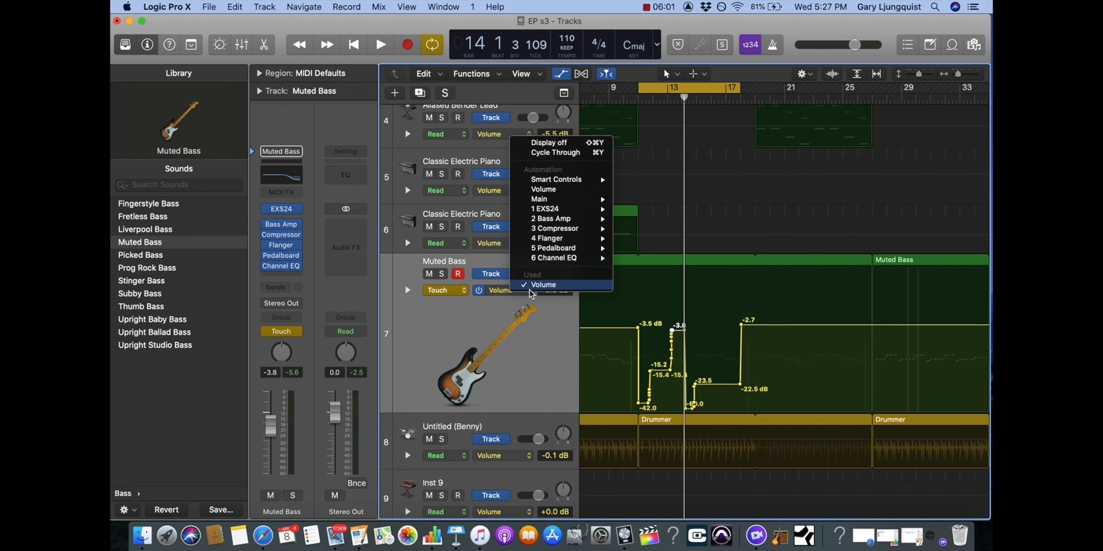
{"action": "mouse_move", "coordinate": [547, 279]}
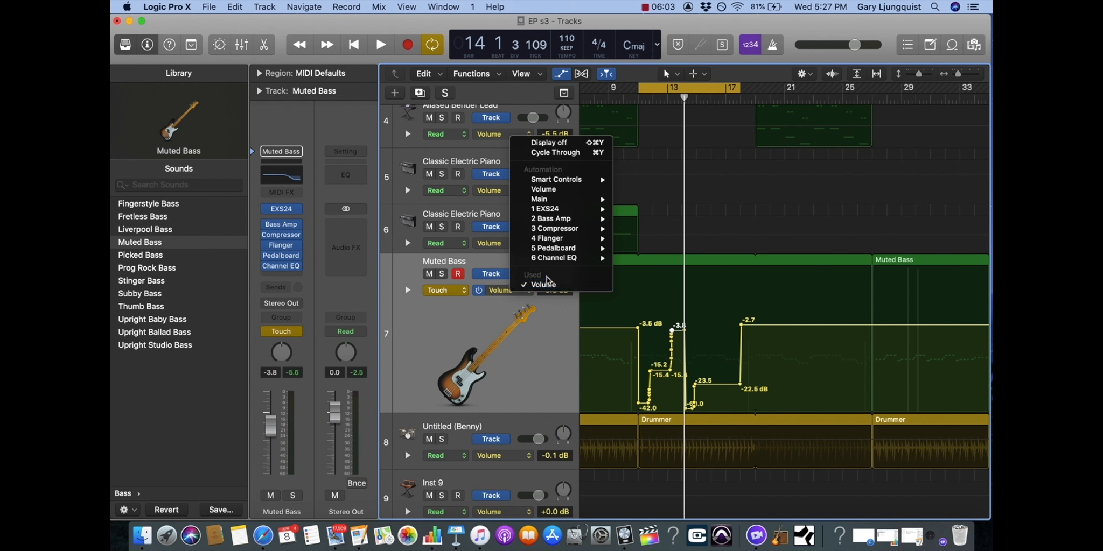
{"action": "mouse_move", "coordinate": [557, 199]}
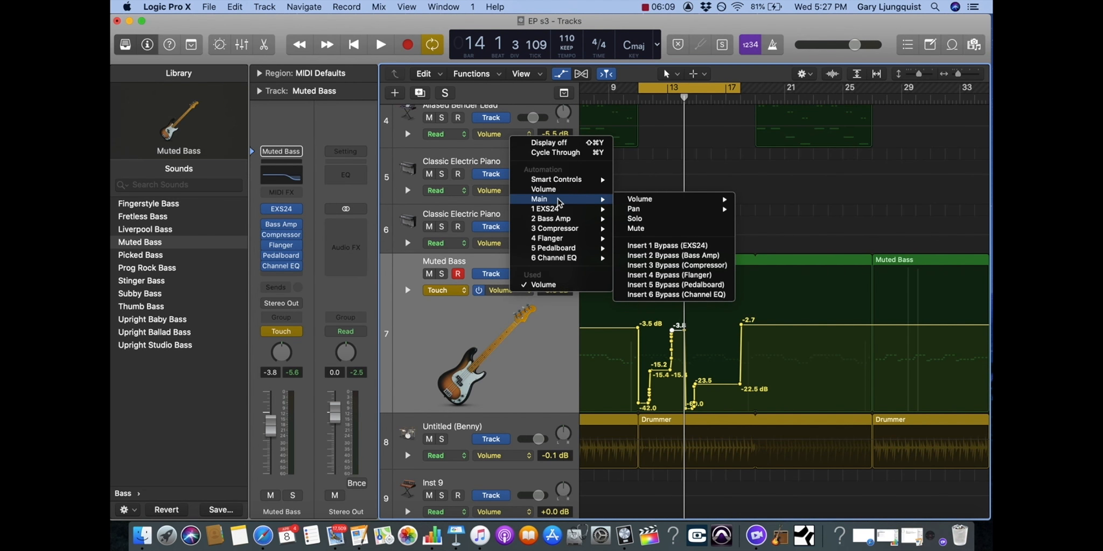
{"action": "mouse_move", "coordinate": [639, 199]}
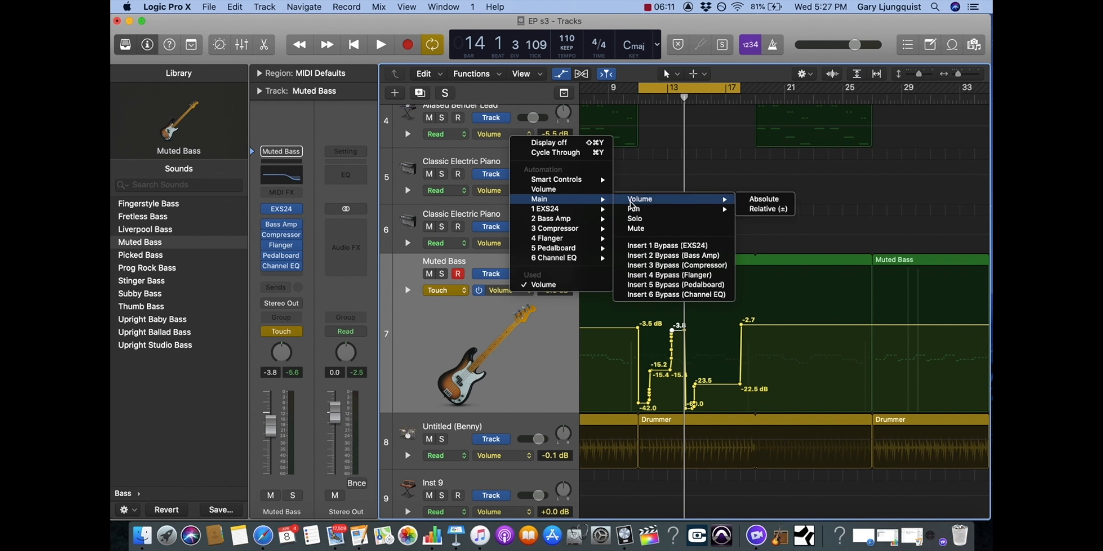
{"action": "mouse_move", "coordinate": [650, 228]}
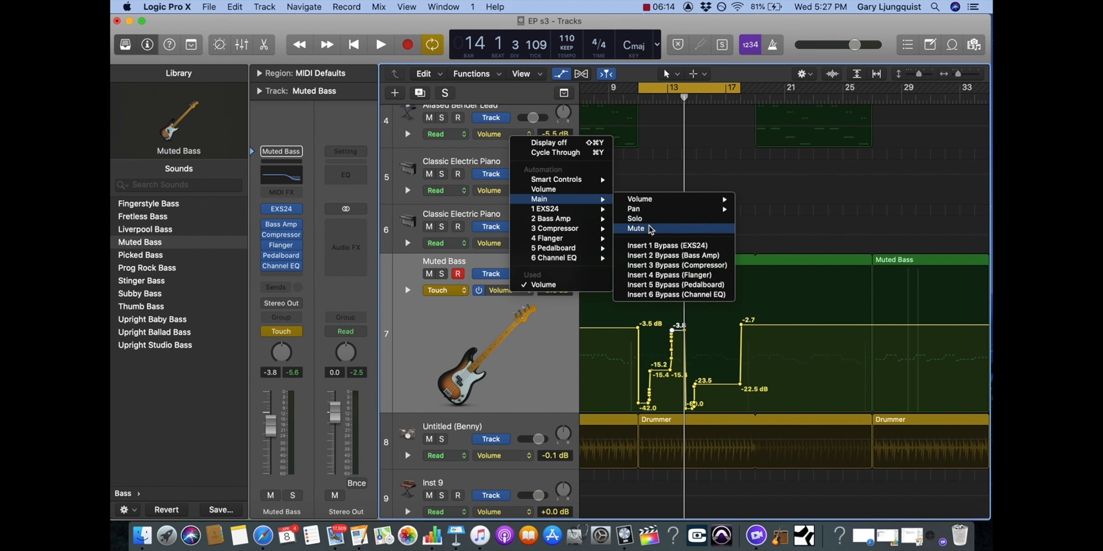
{"action": "mouse_move", "coordinate": [562, 248]}
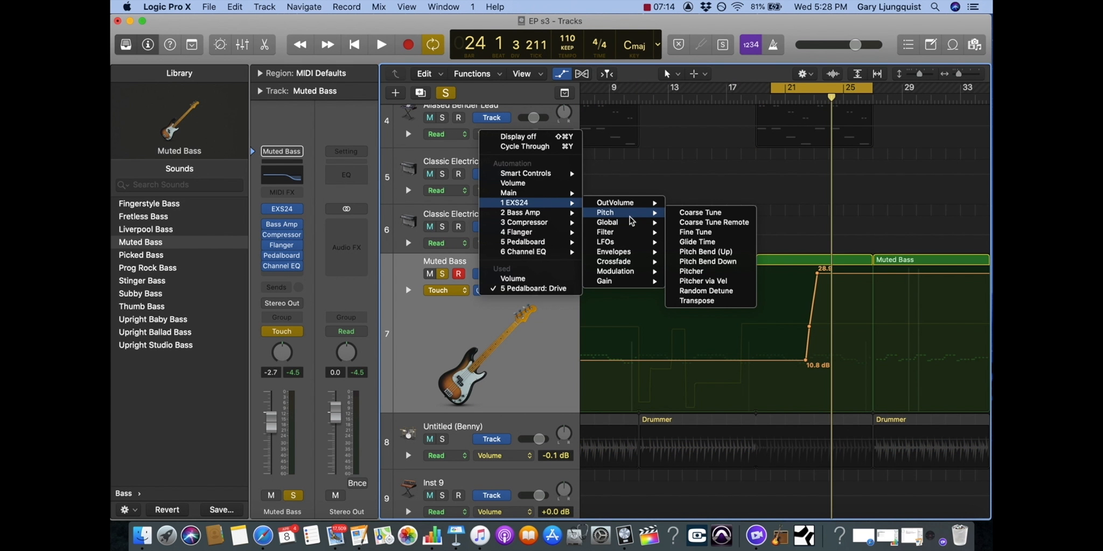
{"action": "mouse_move", "coordinate": [746, 214]}
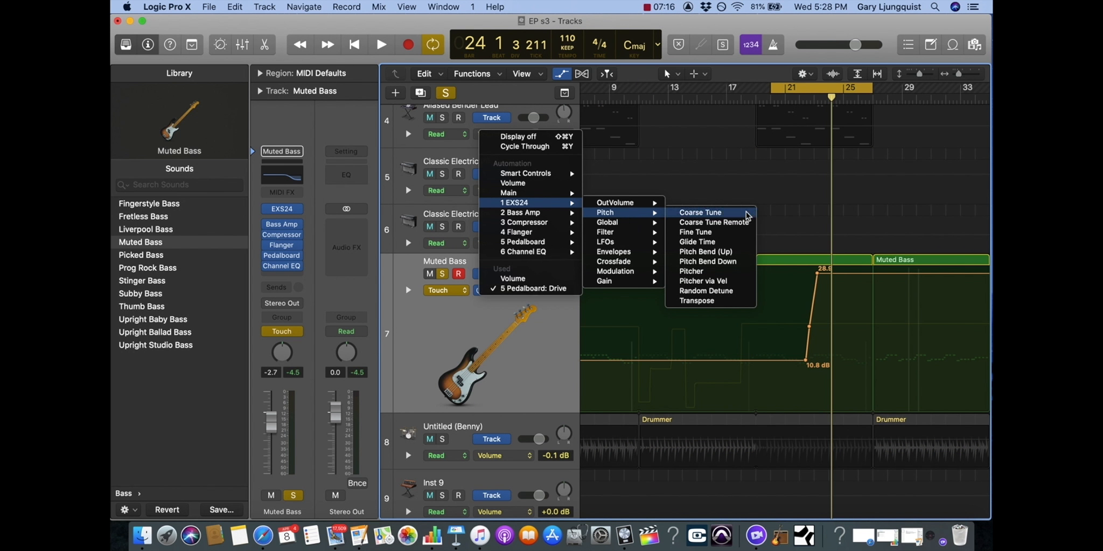
Step: Draw a Coarse Tune spike from 0 to +24 near bar 24 on Muted Bass and play it
{"action": "left_click", "coordinate": [700, 212]}
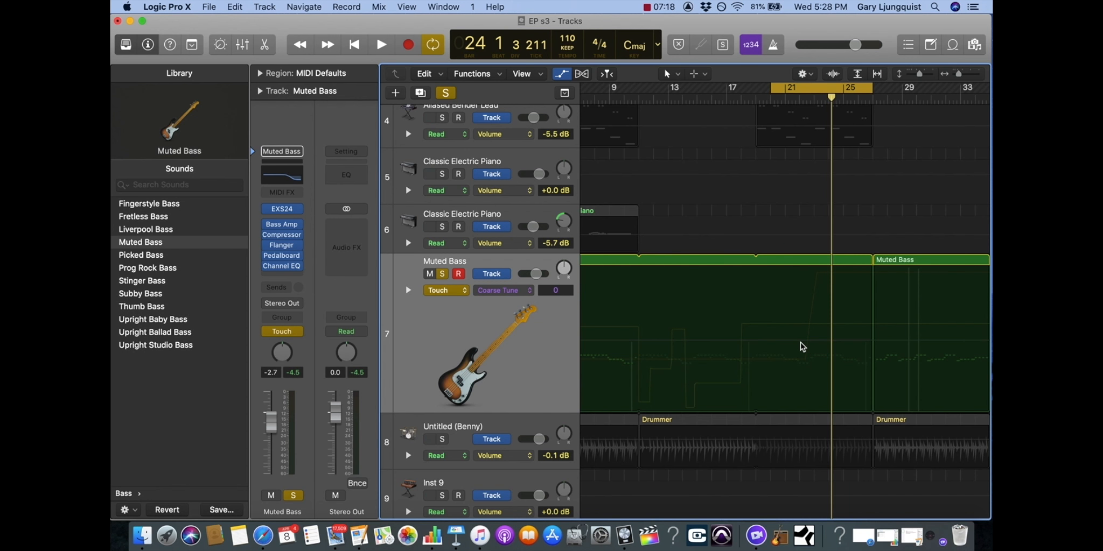
{"action": "left_click_drag", "start_coordinate": [583, 329], "coordinate": [812, 295]}
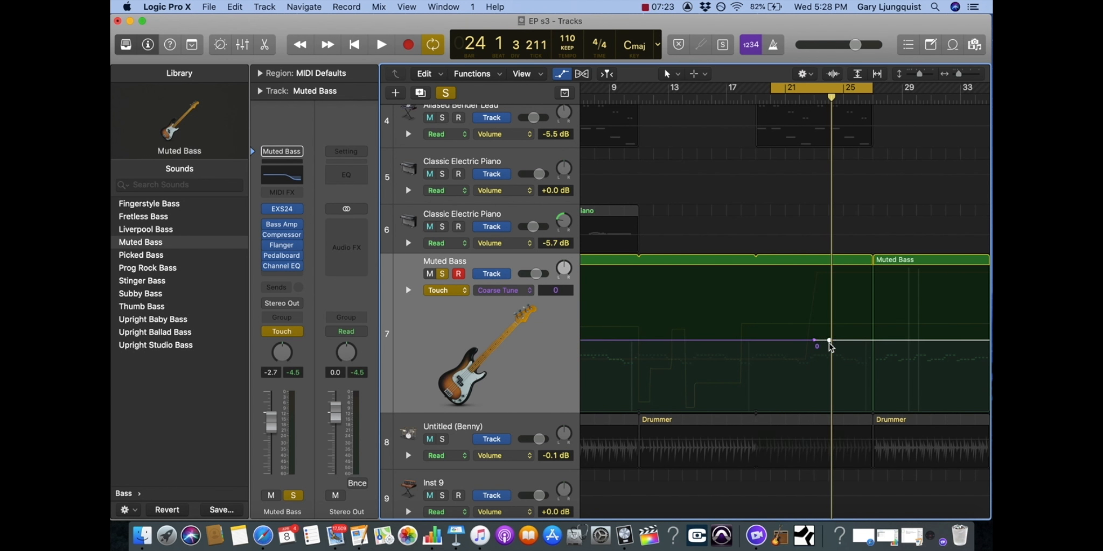
{"action": "left_click_drag", "start_coordinate": [815, 344], "coordinate": [830, 264]}
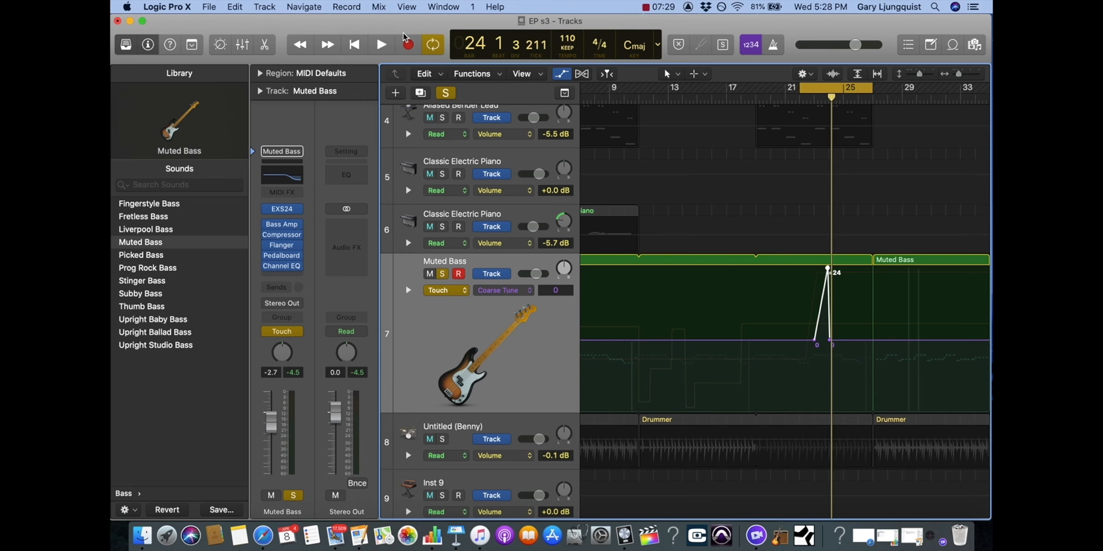
{"action": "left_click", "coordinate": [378, 45]}
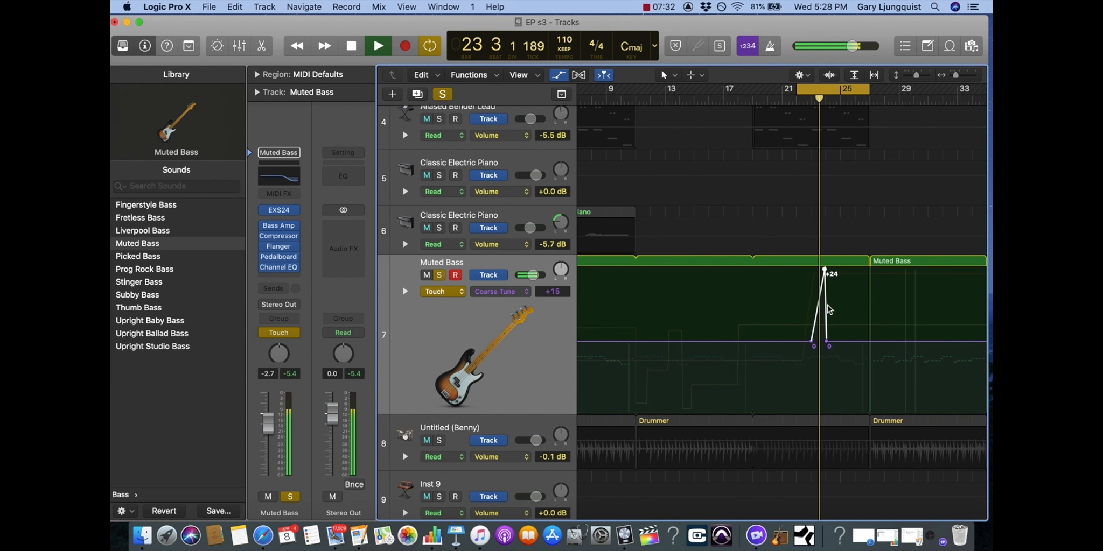
Step: Stop playback, then open and close the list of automated parameters
{"action": "left_click", "coordinate": [375, 45]}
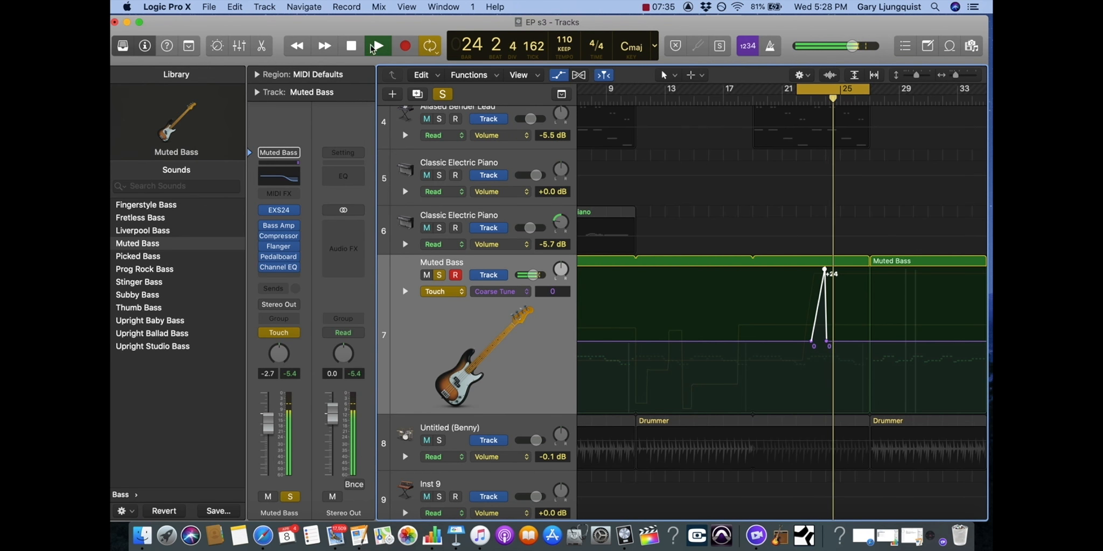
{"action": "left_click", "coordinate": [377, 45]}
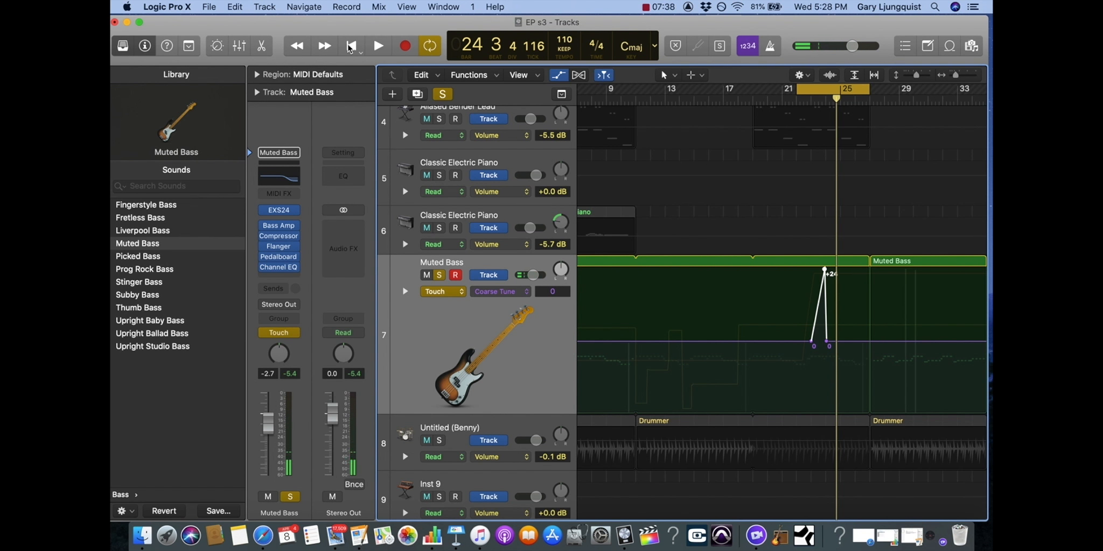
{"action": "left_click", "coordinate": [496, 292]}
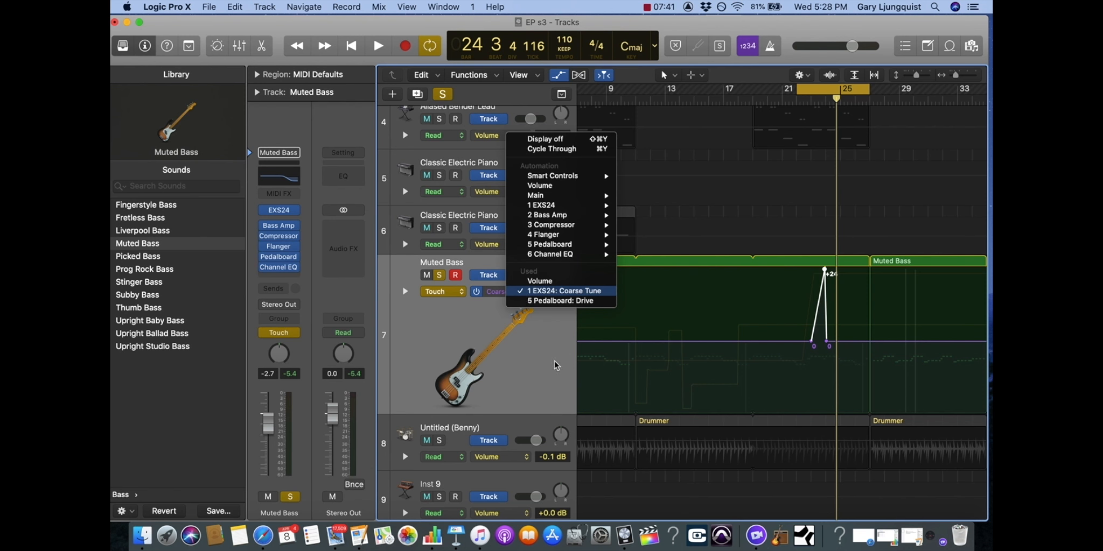
{"action": "left_click", "coordinate": [561, 291]}
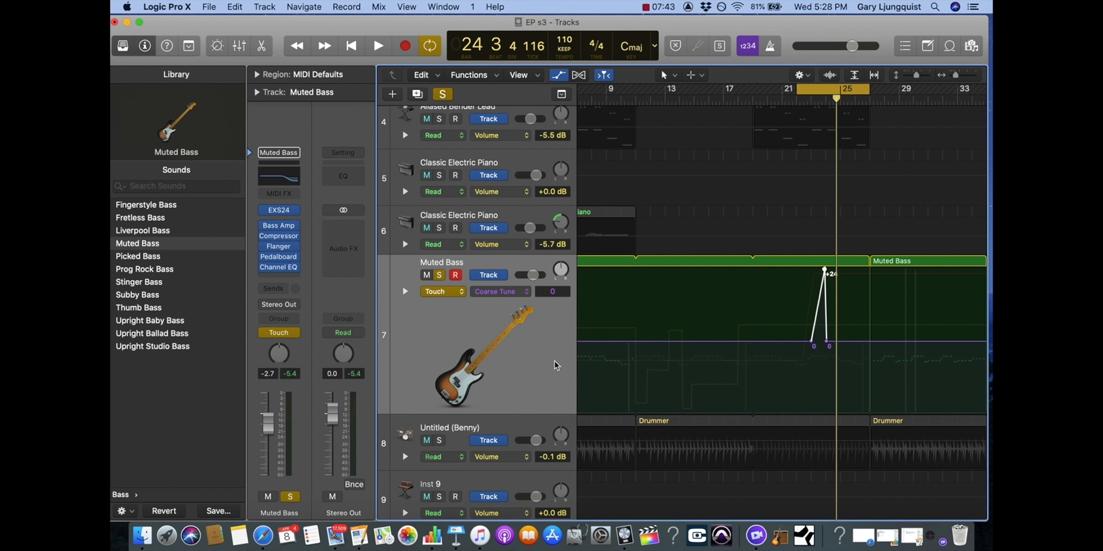